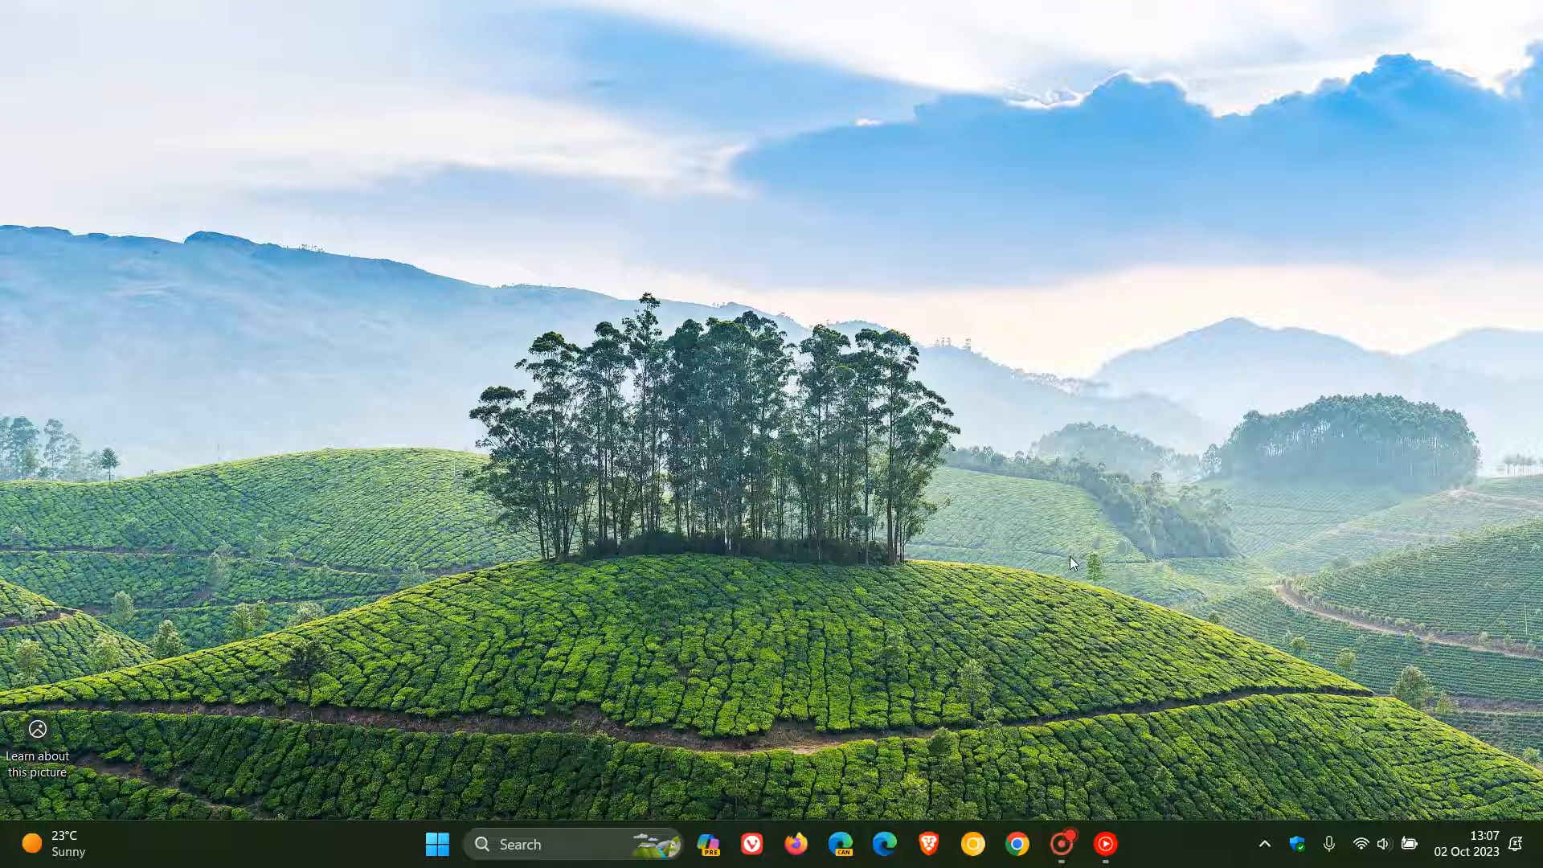
# Step: Show the Start menu's All apps list scrolled down to the W section with Windows Backup
pyautogui.click(437, 844)
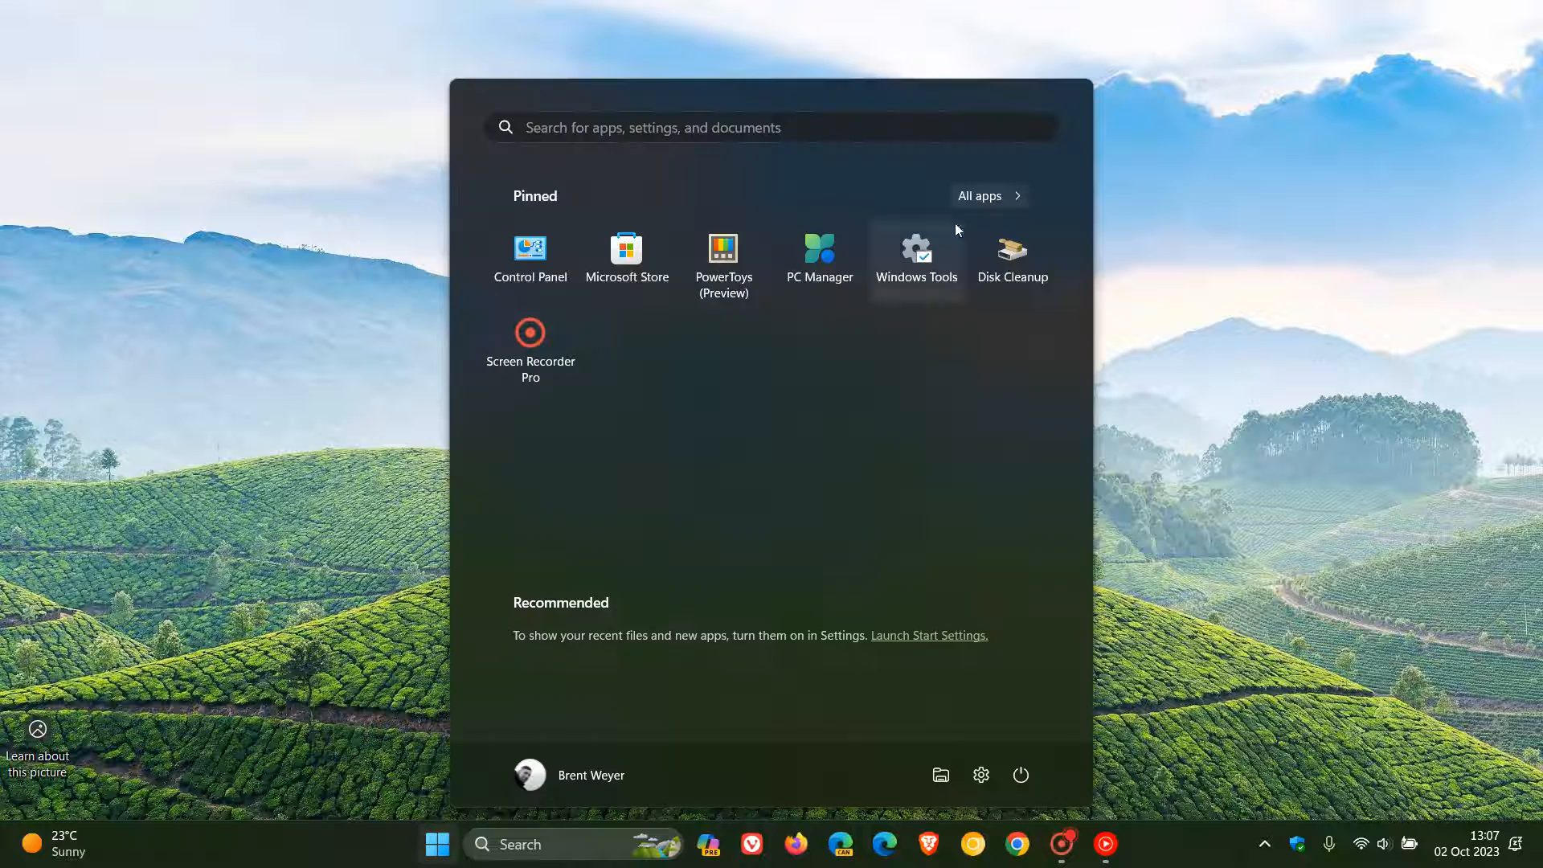
pyautogui.click(978, 196)
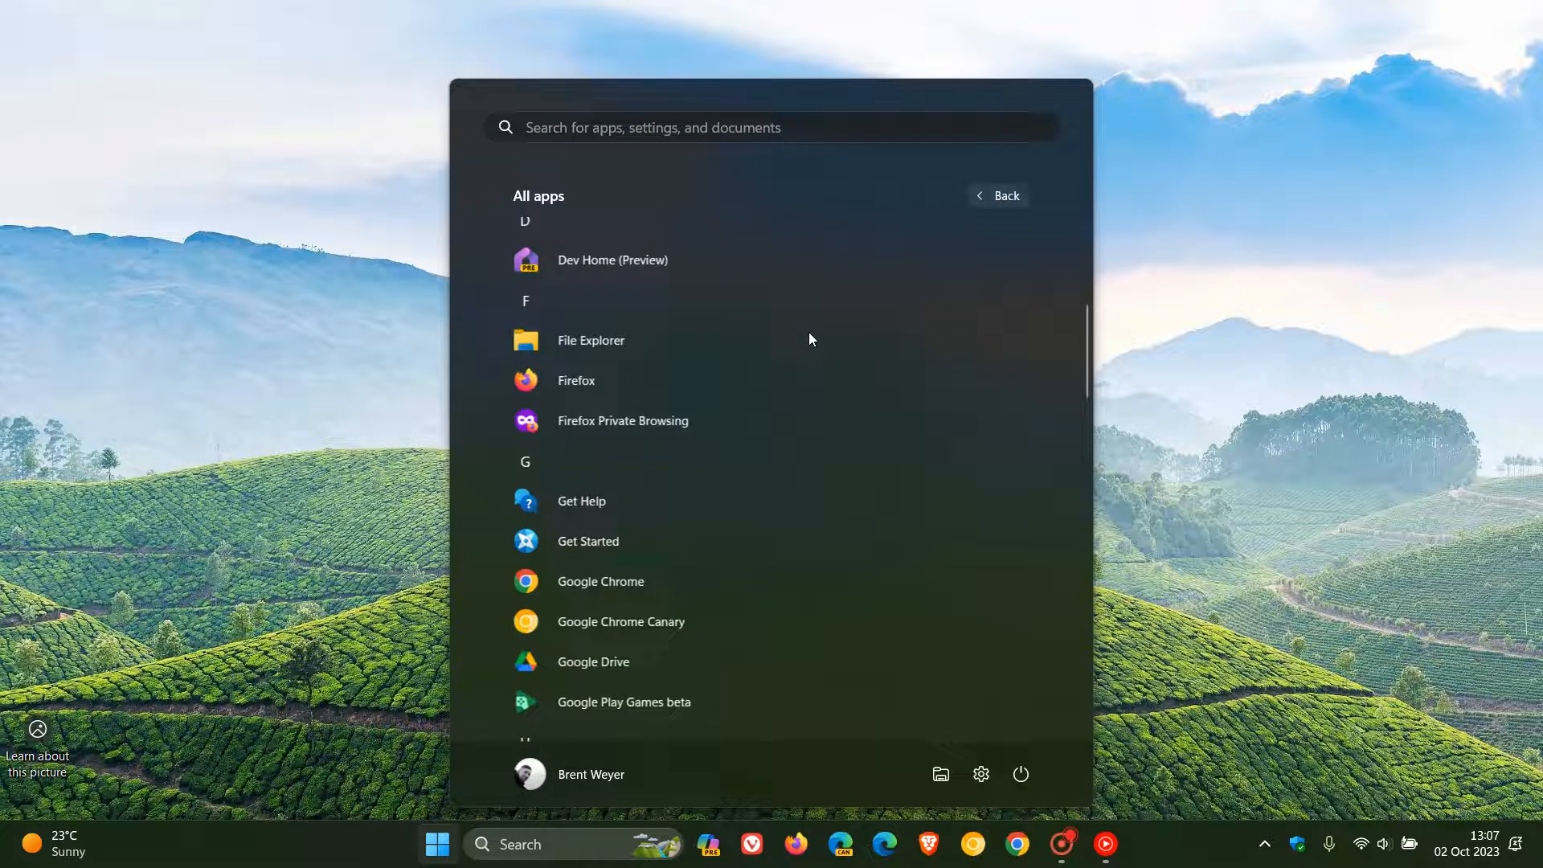
pyautogui.scroll(-3)
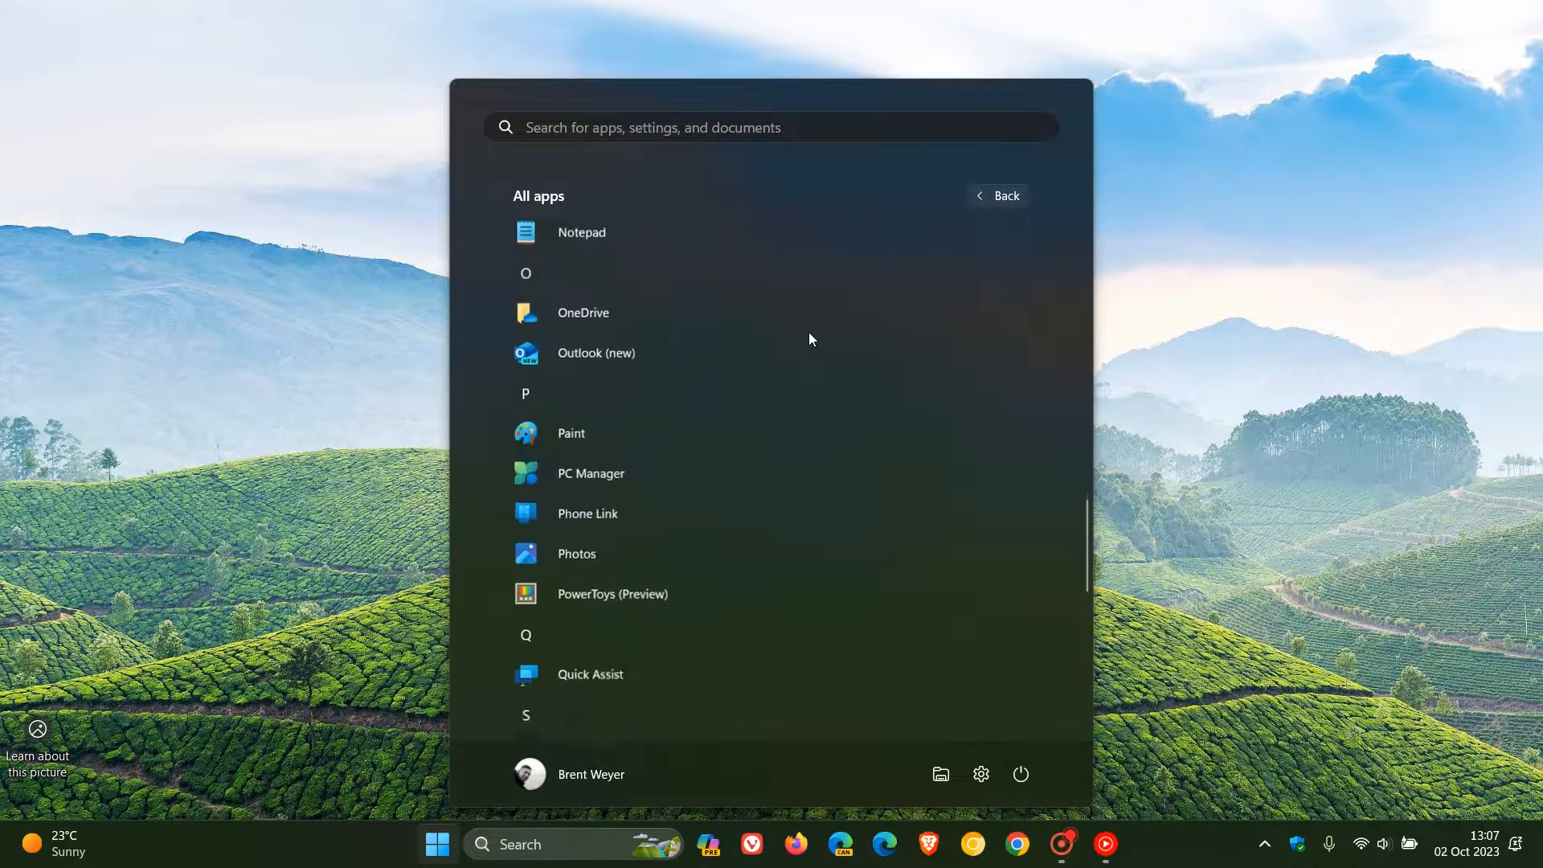
pyautogui.scroll(-3)
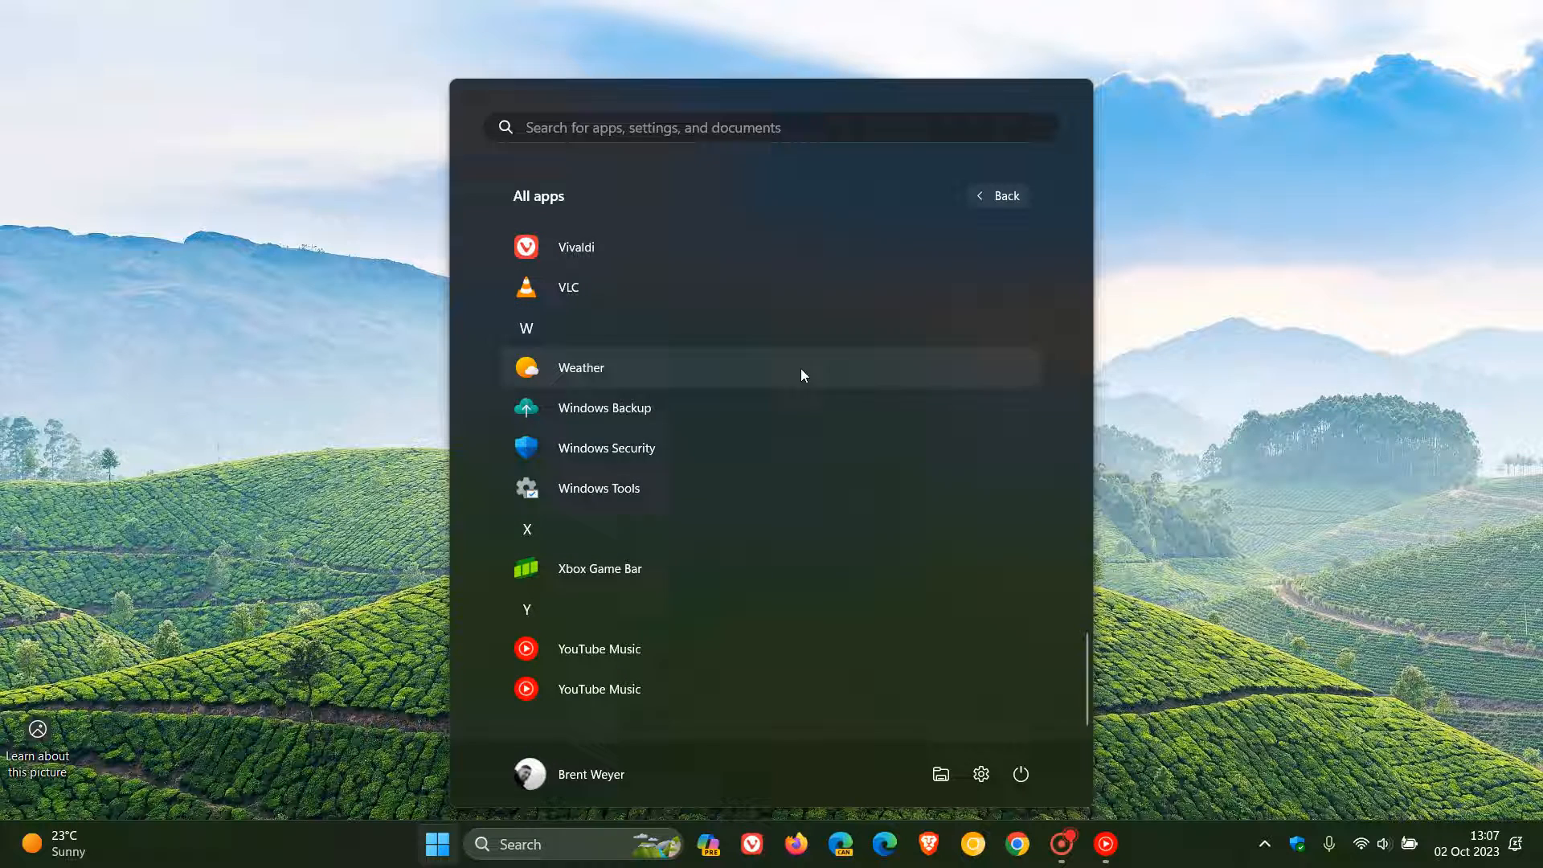
# Step: Launch Windows Backup from the All apps list to its 'Let's back up your PC' overview
pyautogui.click(604, 408)
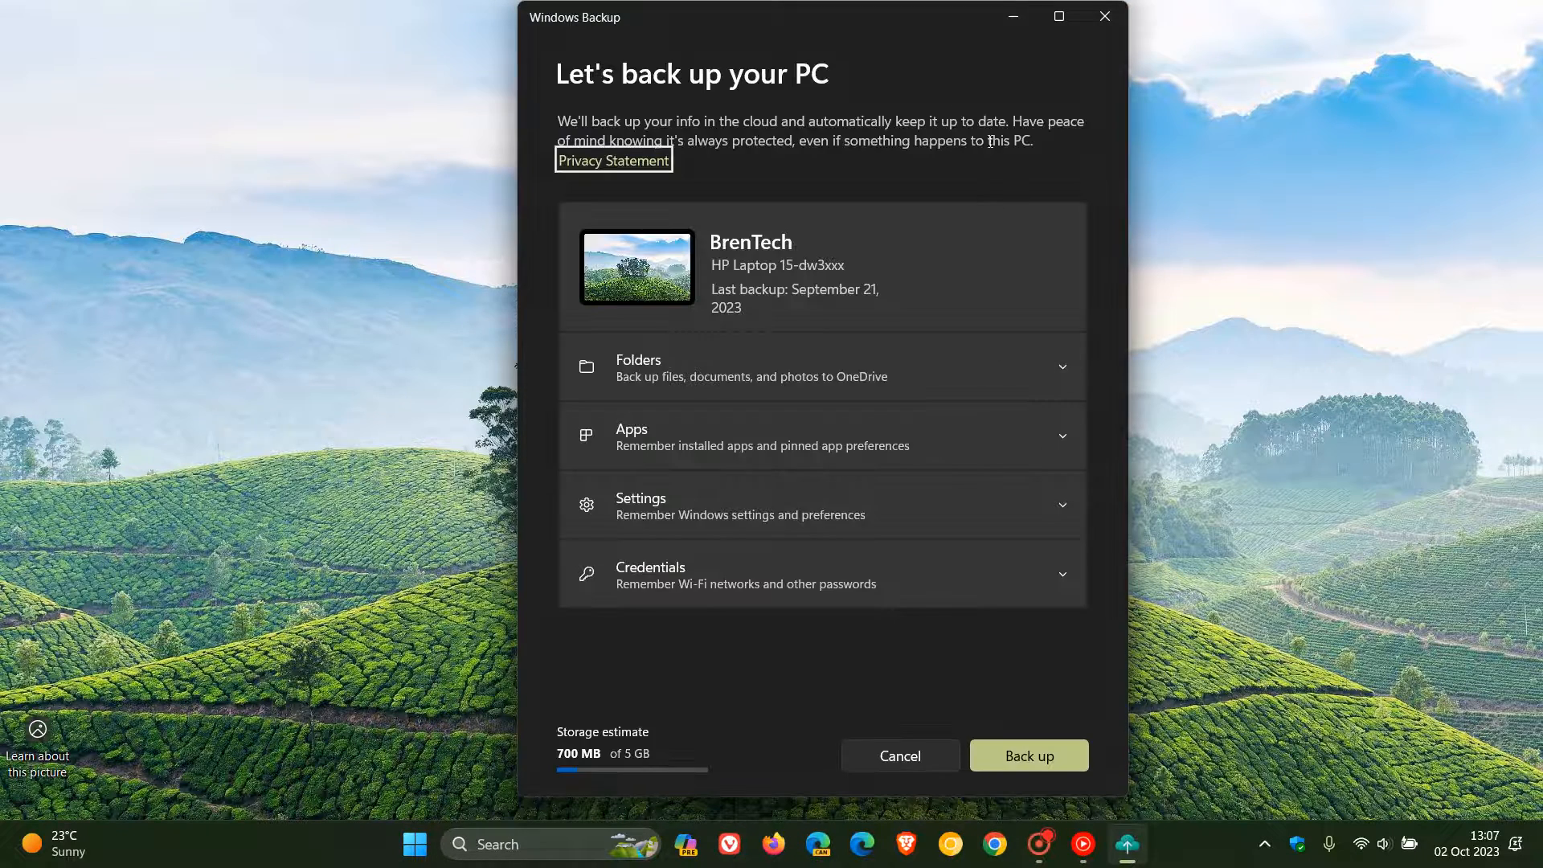
pyautogui.moveTo(974, 60)
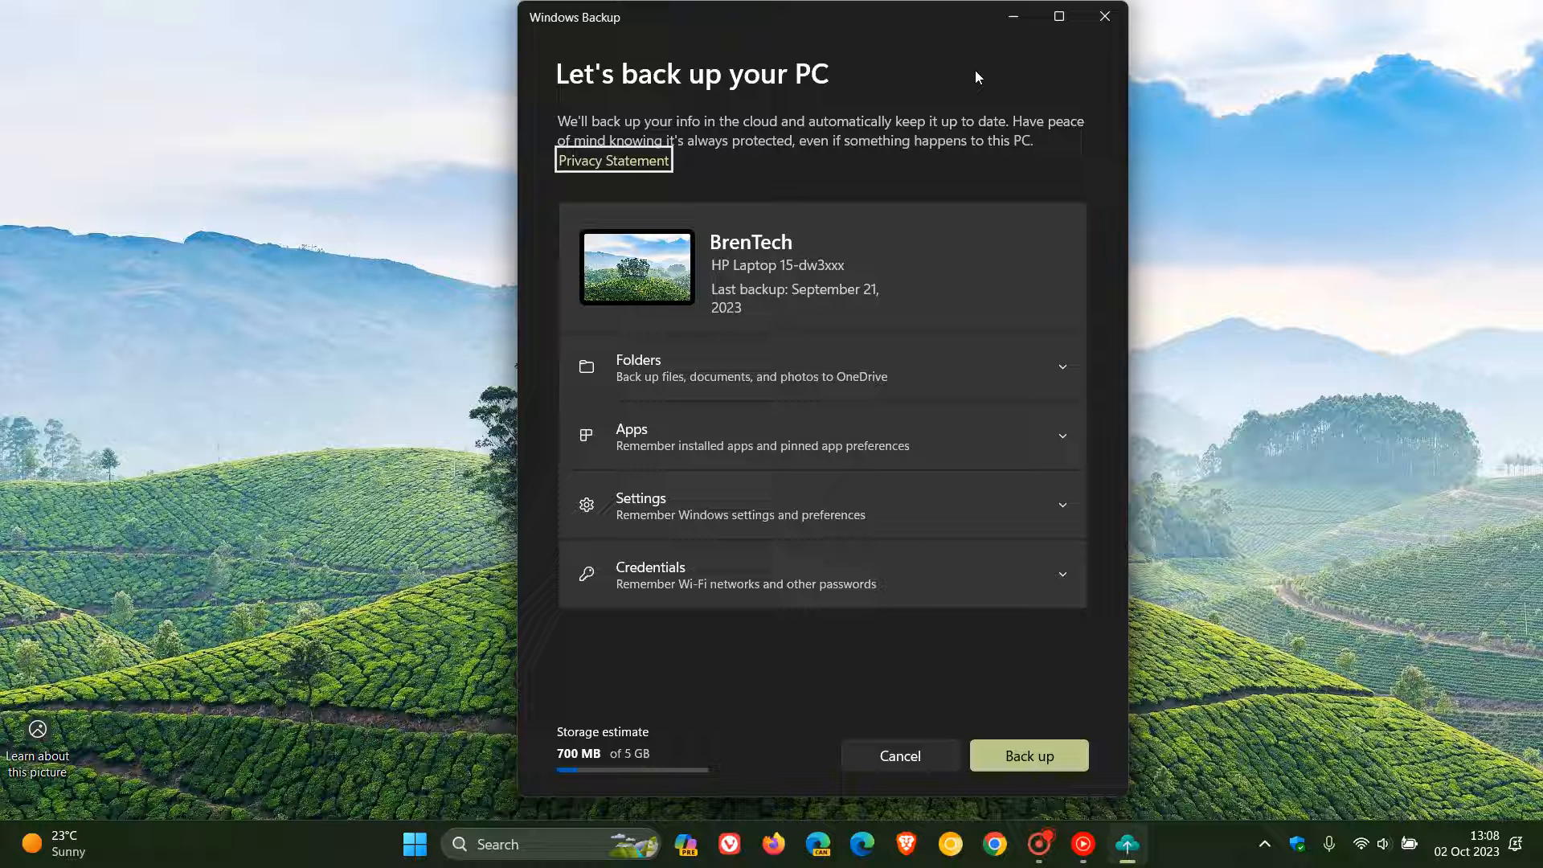
pyautogui.moveTo(942, 78)
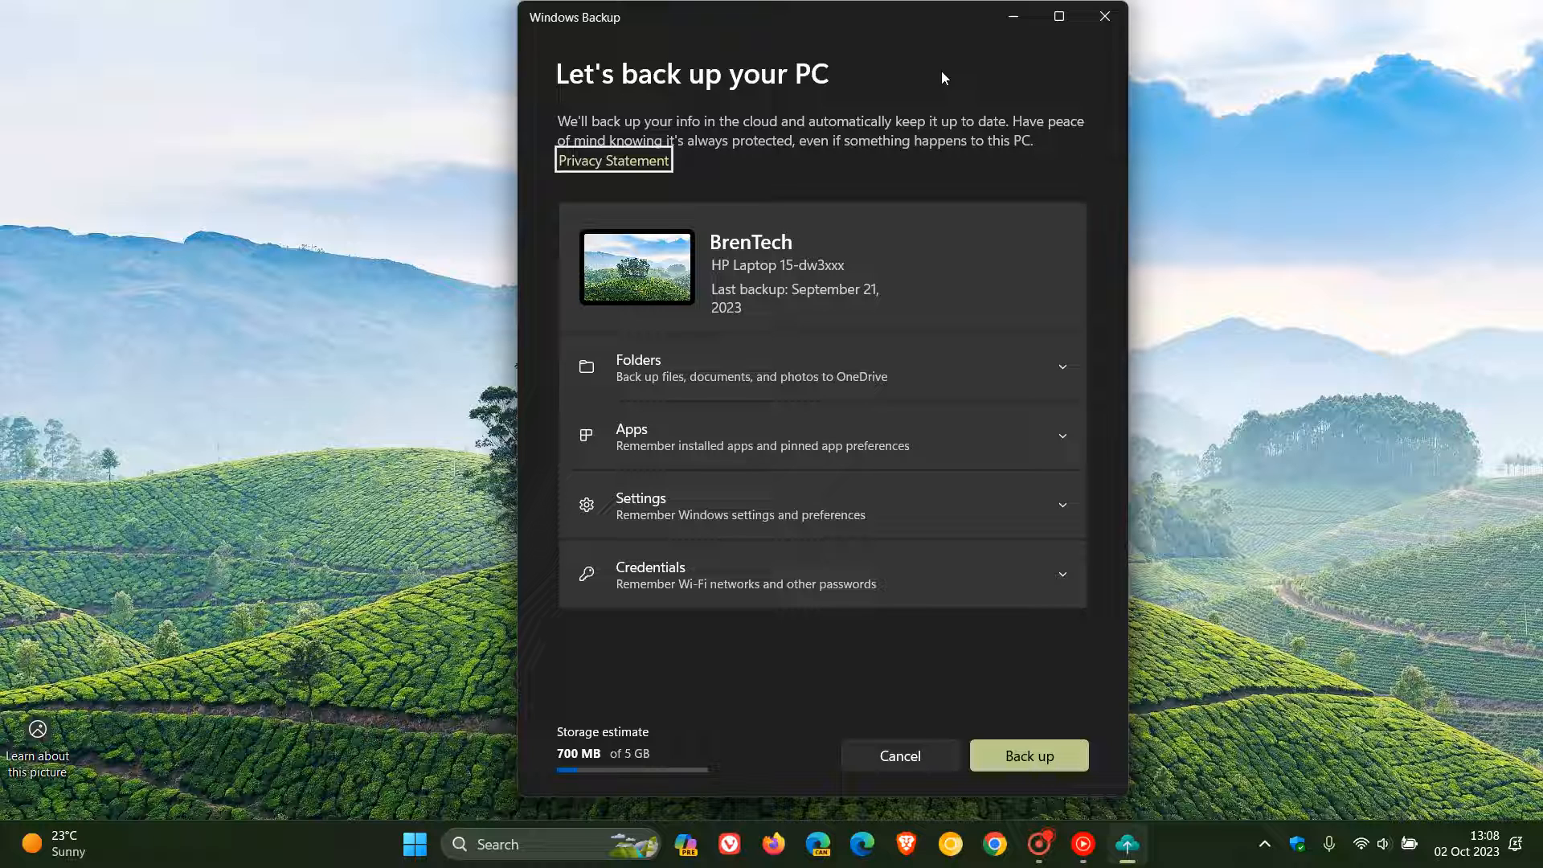
pyautogui.moveTo(990, 77)
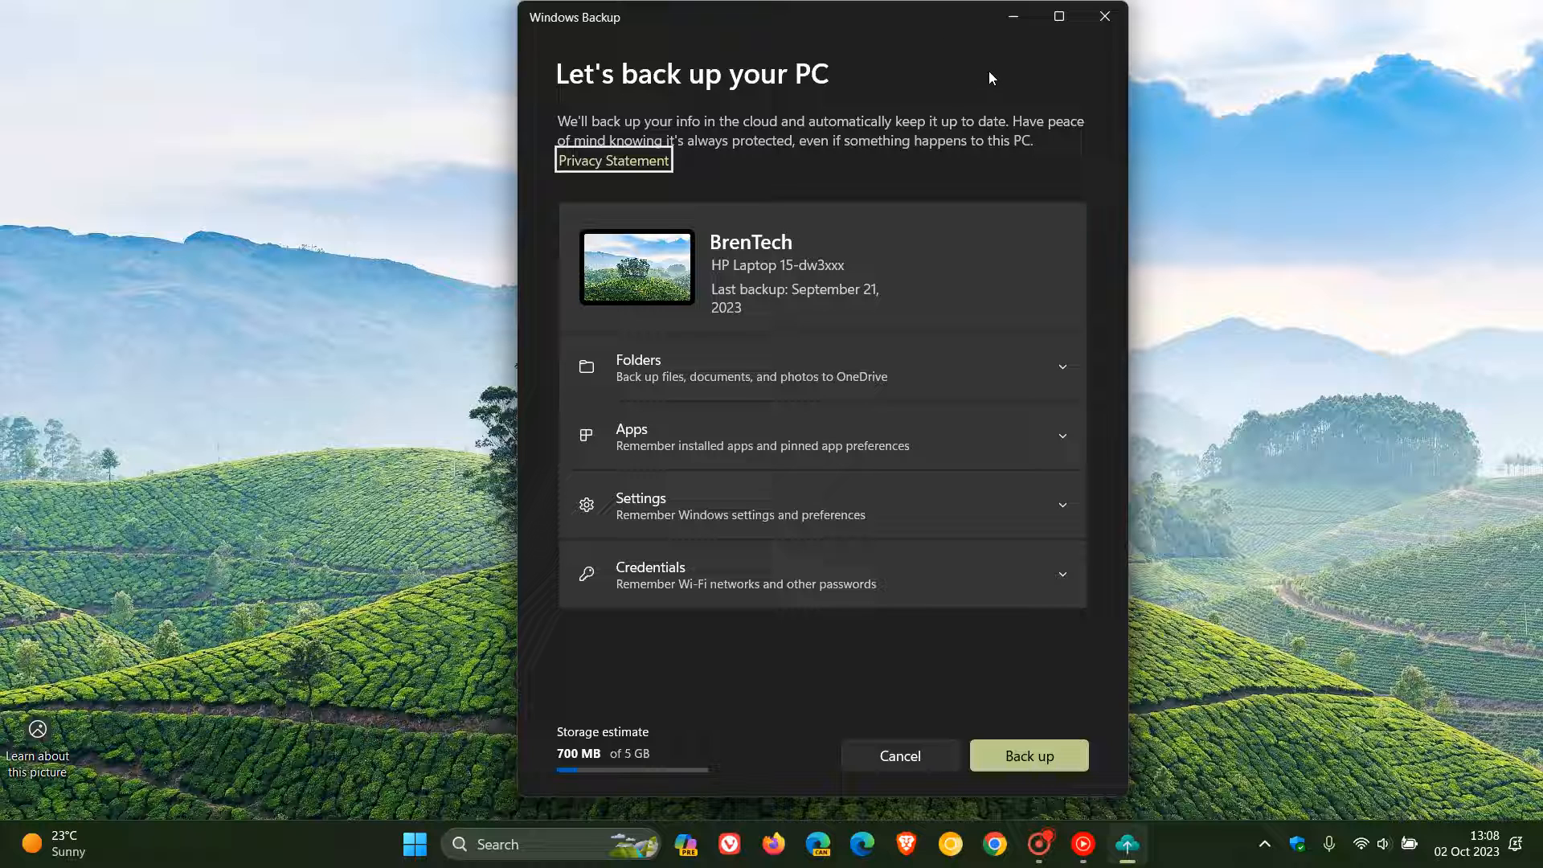
pyautogui.moveTo(952, 356)
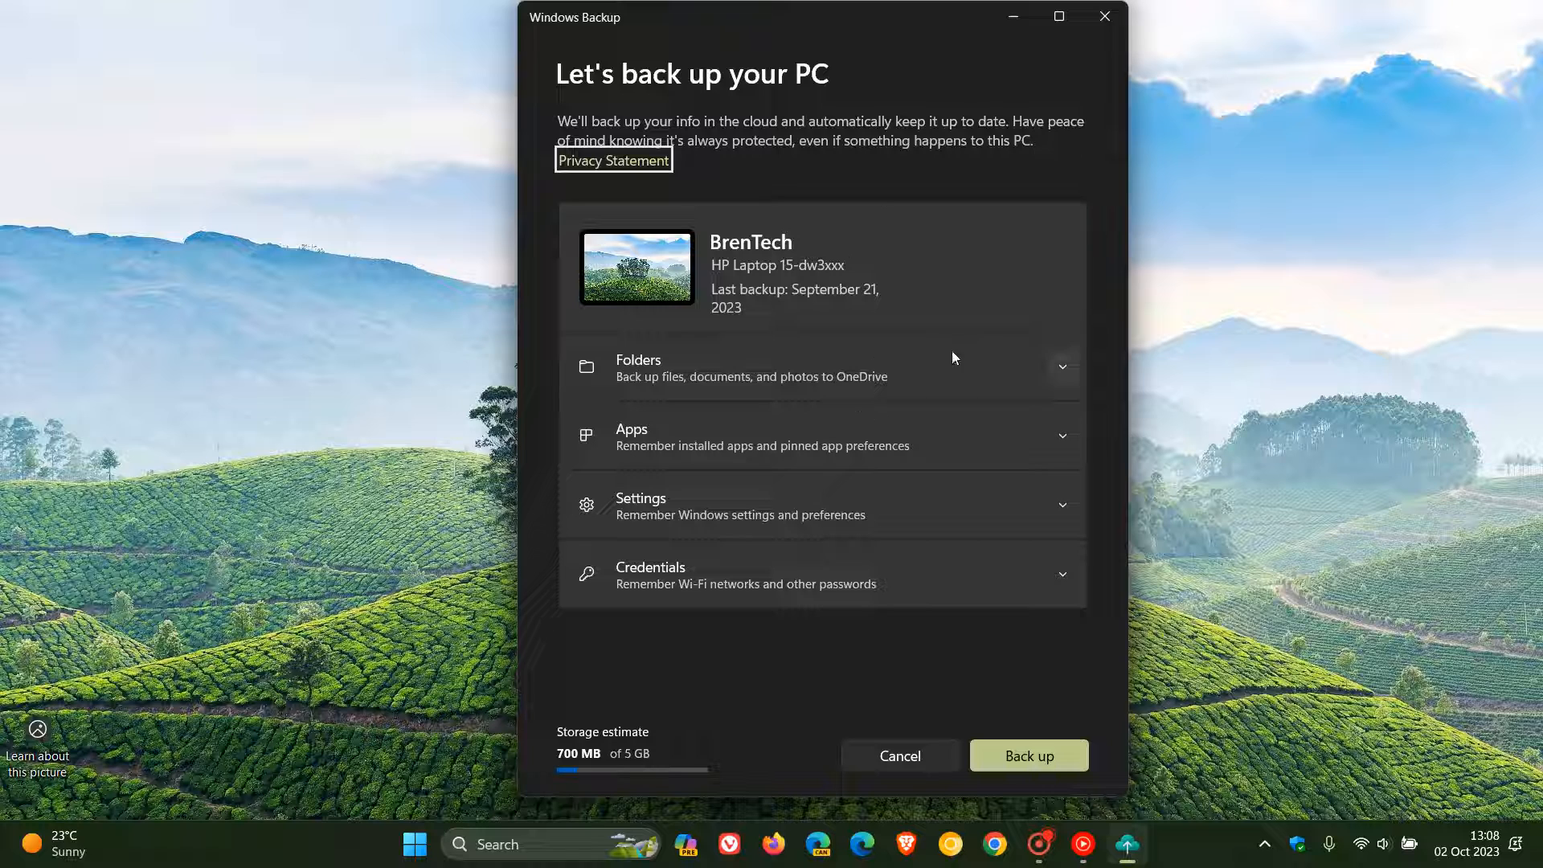
pyautogui.moveTo(974, 89)
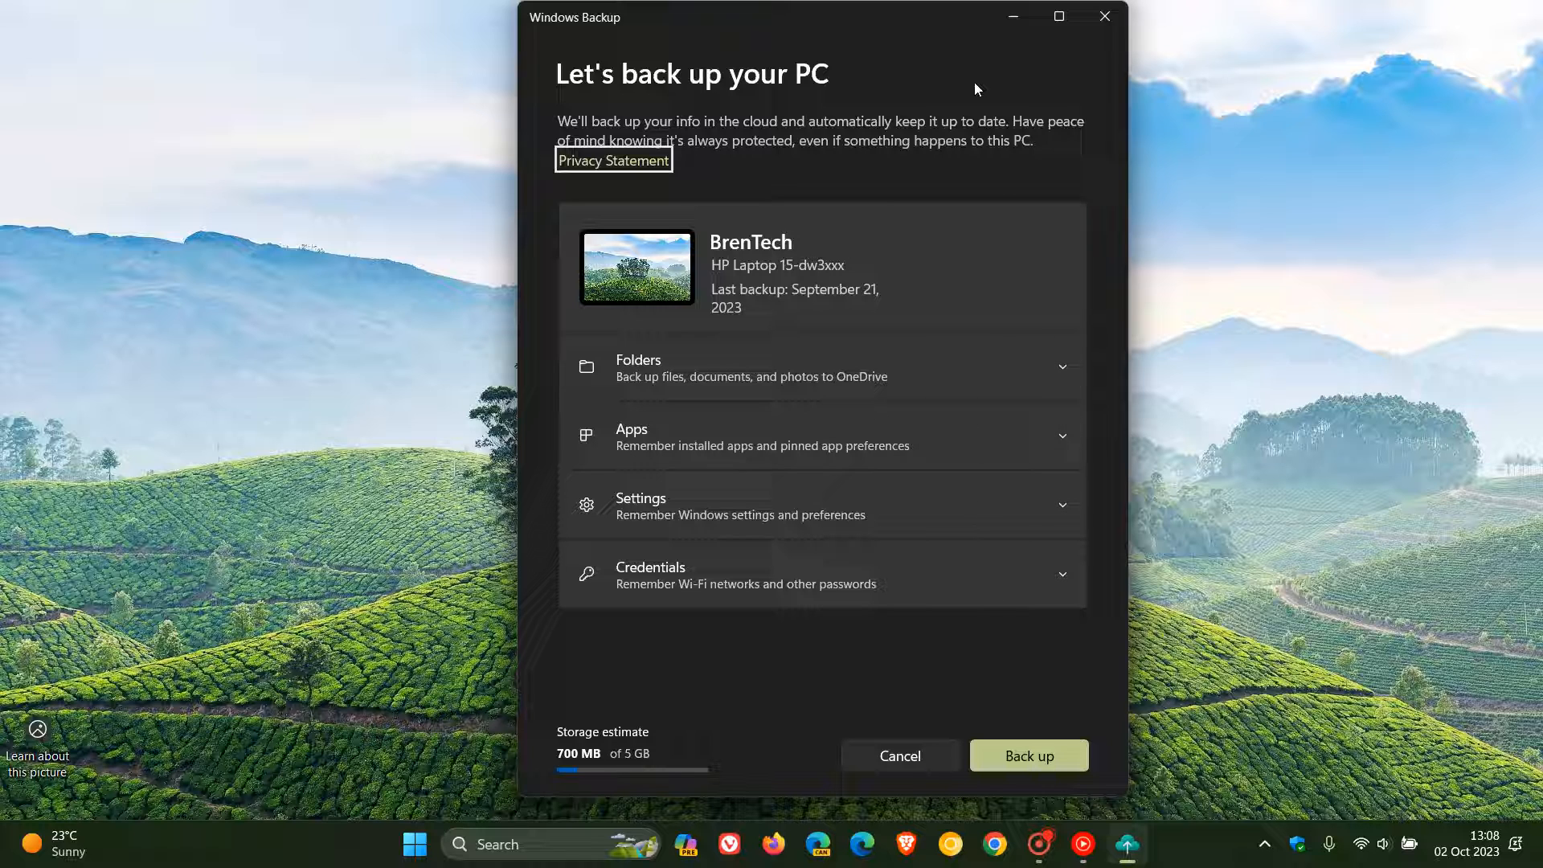
pyautogui.moveTo(963, 74)
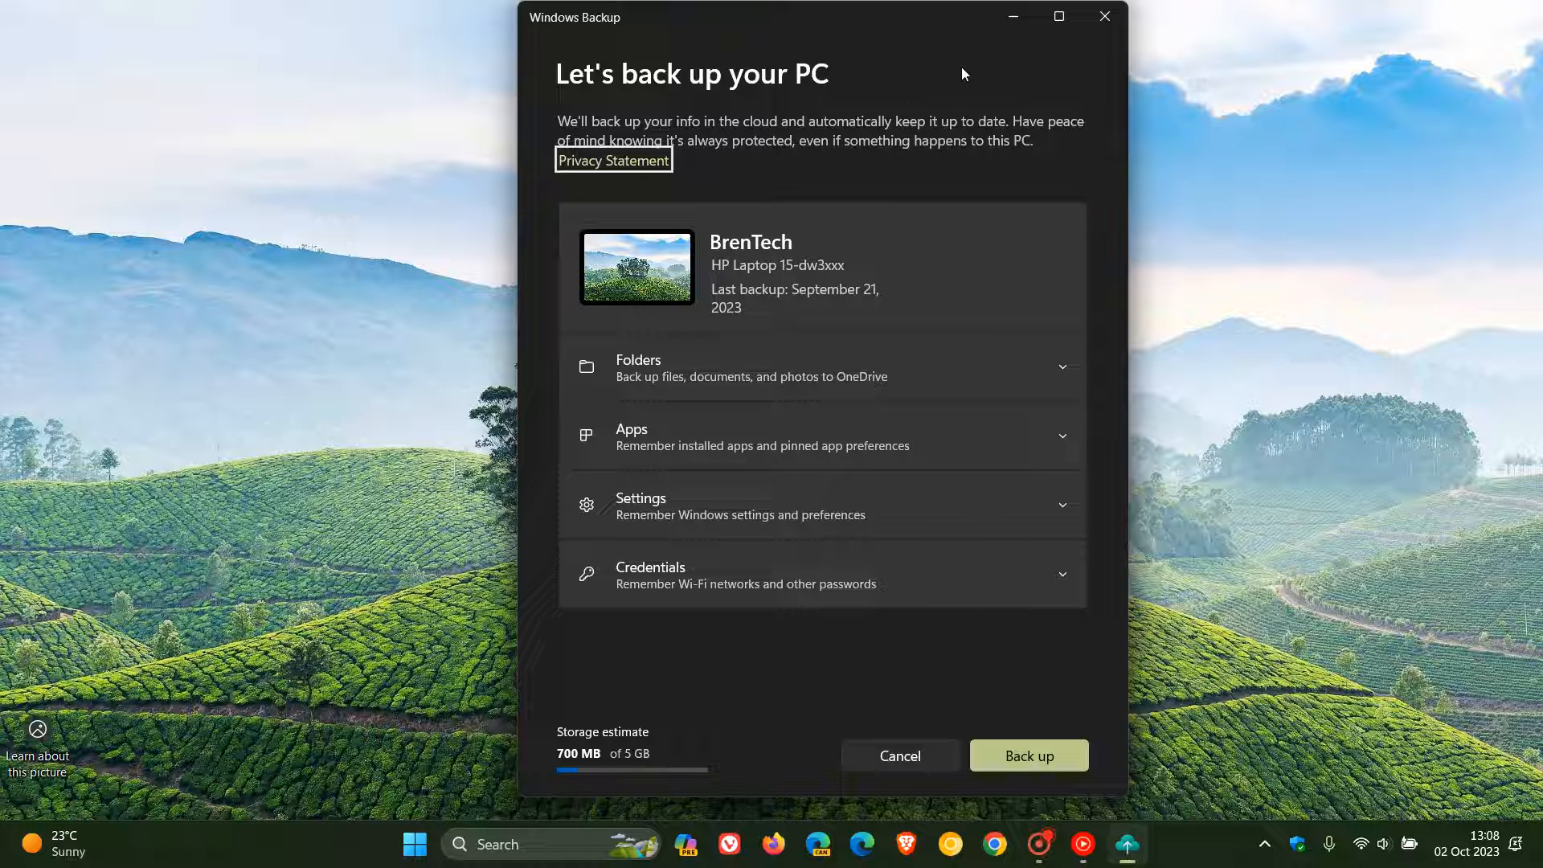
pyautogui.moveTo(566, 22)
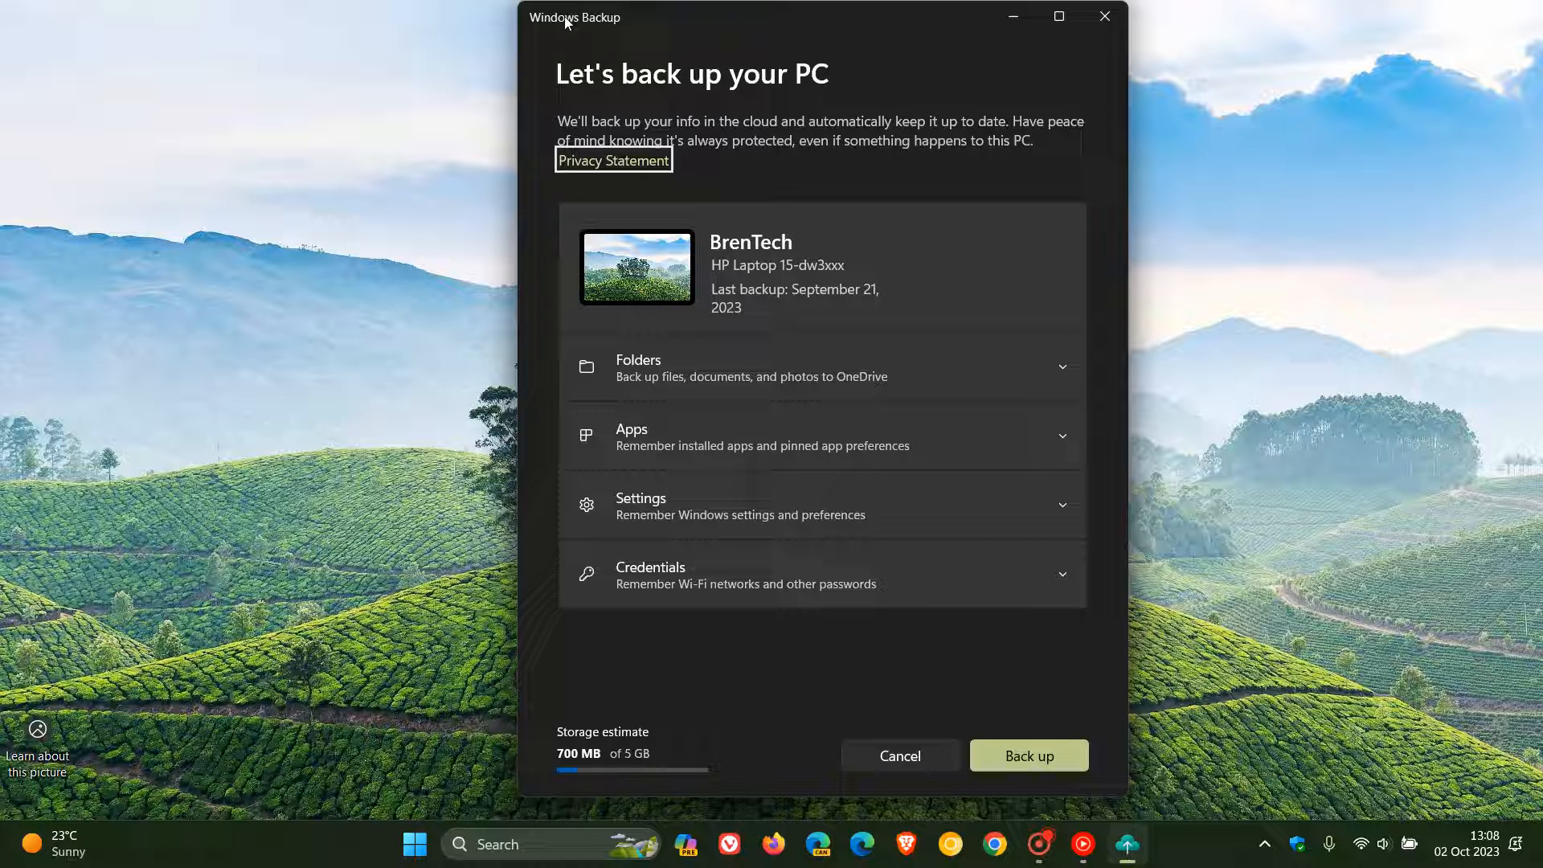
pyautogui.moveTo(1003, 87)
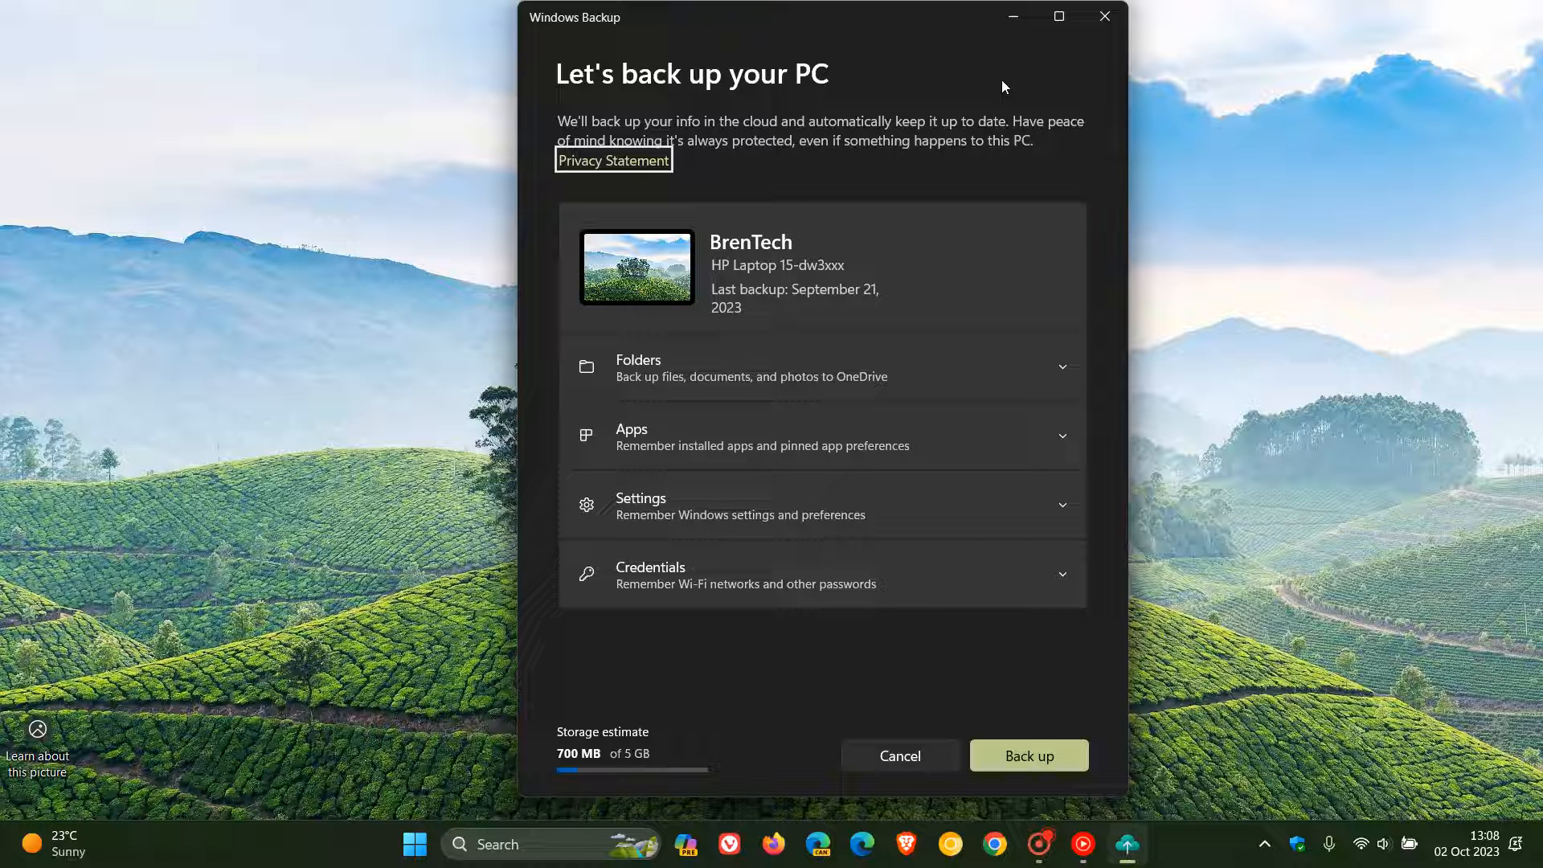
pyautogui.moveTo(957, 77)
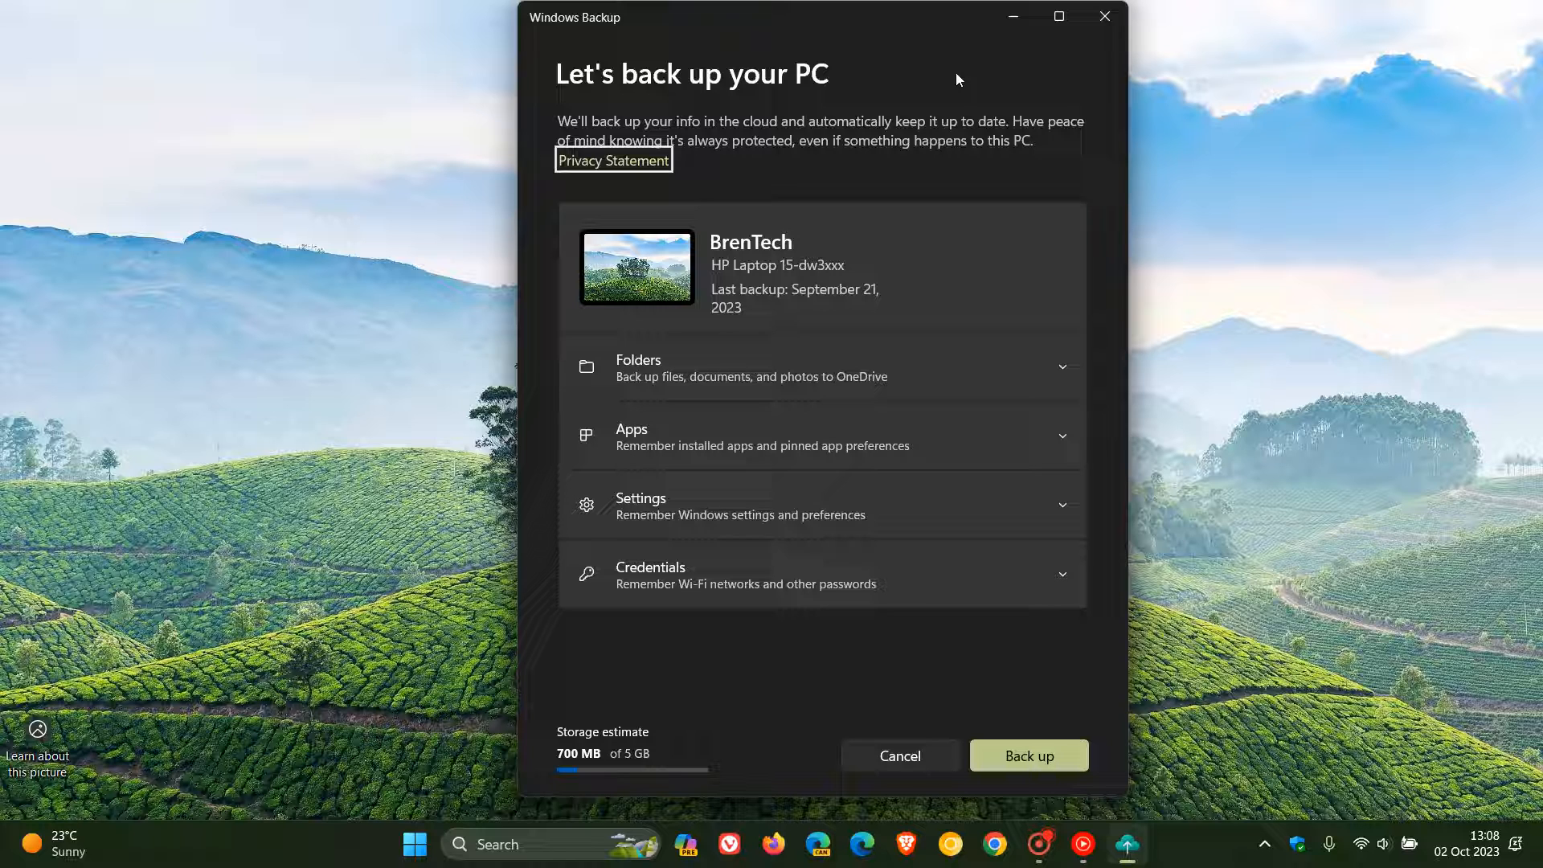
pyautogui.moveTo(844, 61)
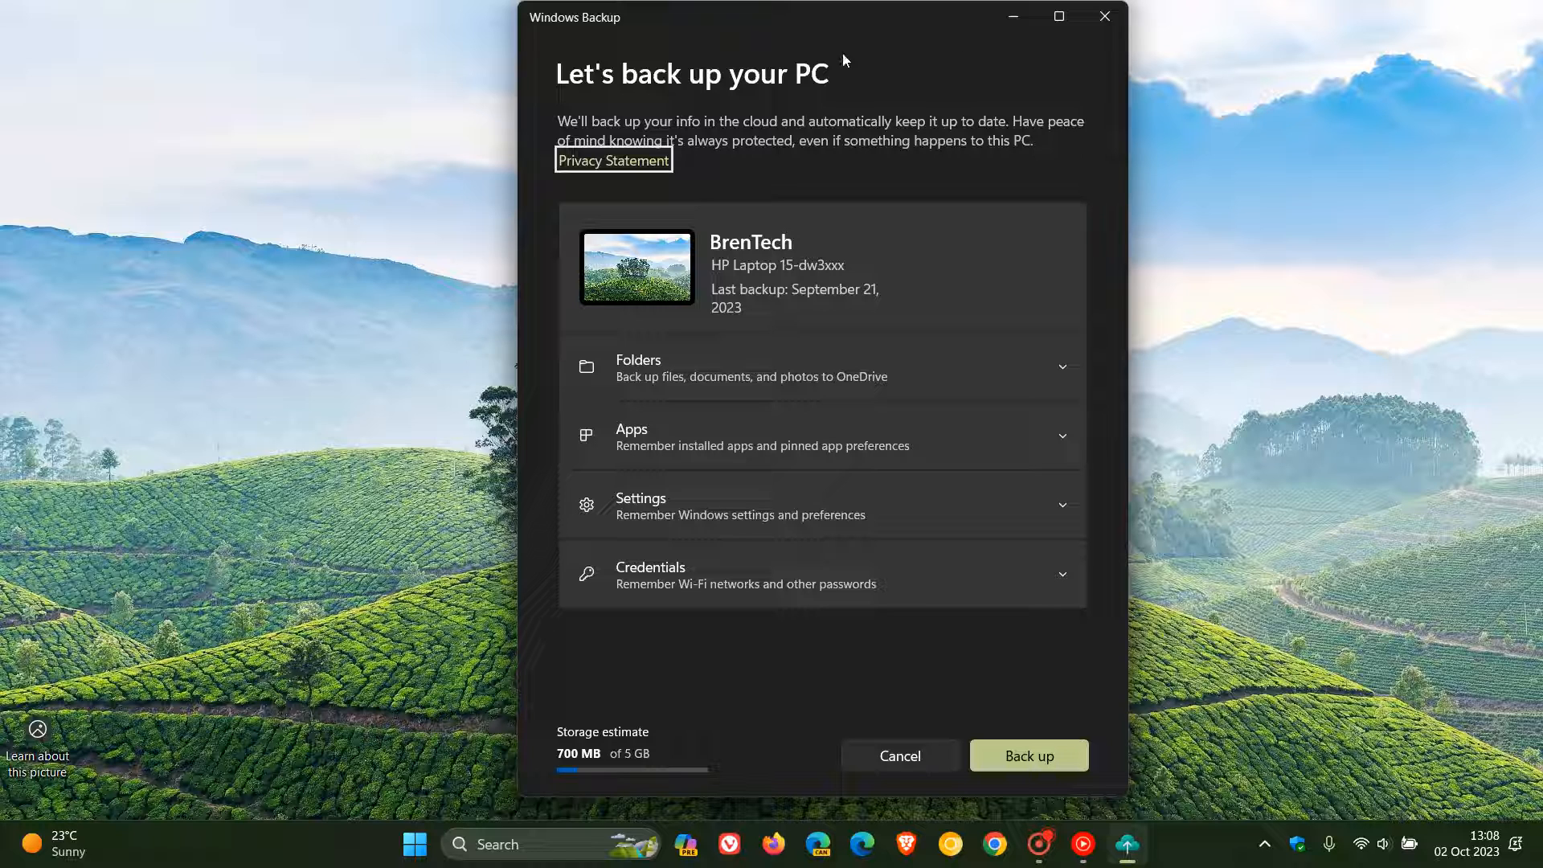
pyautogui.moveTo(990, 93)
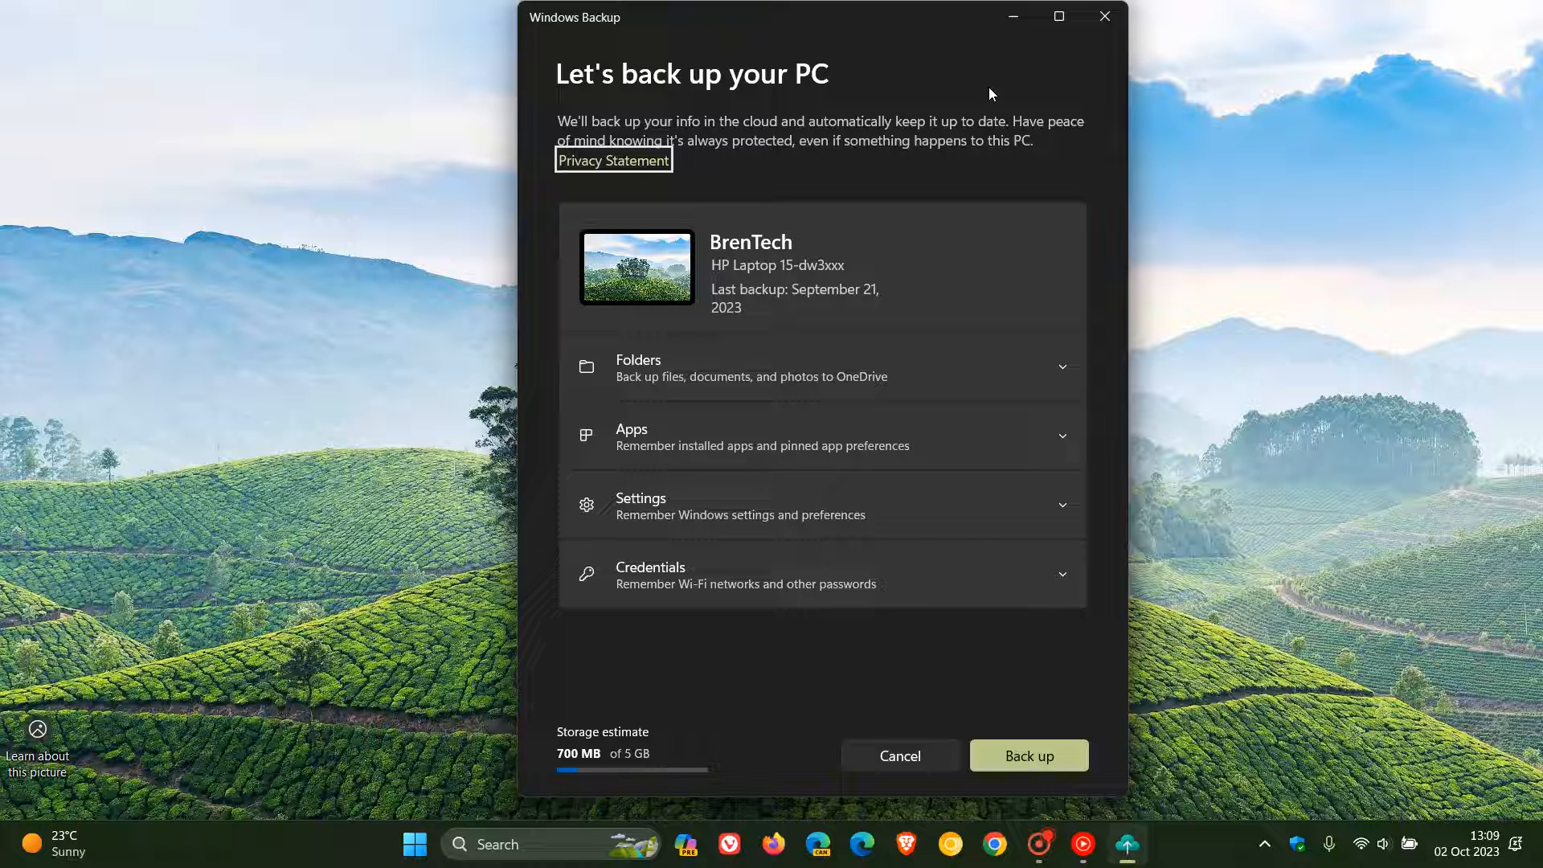
pyautogui.moveTo(902, 284)
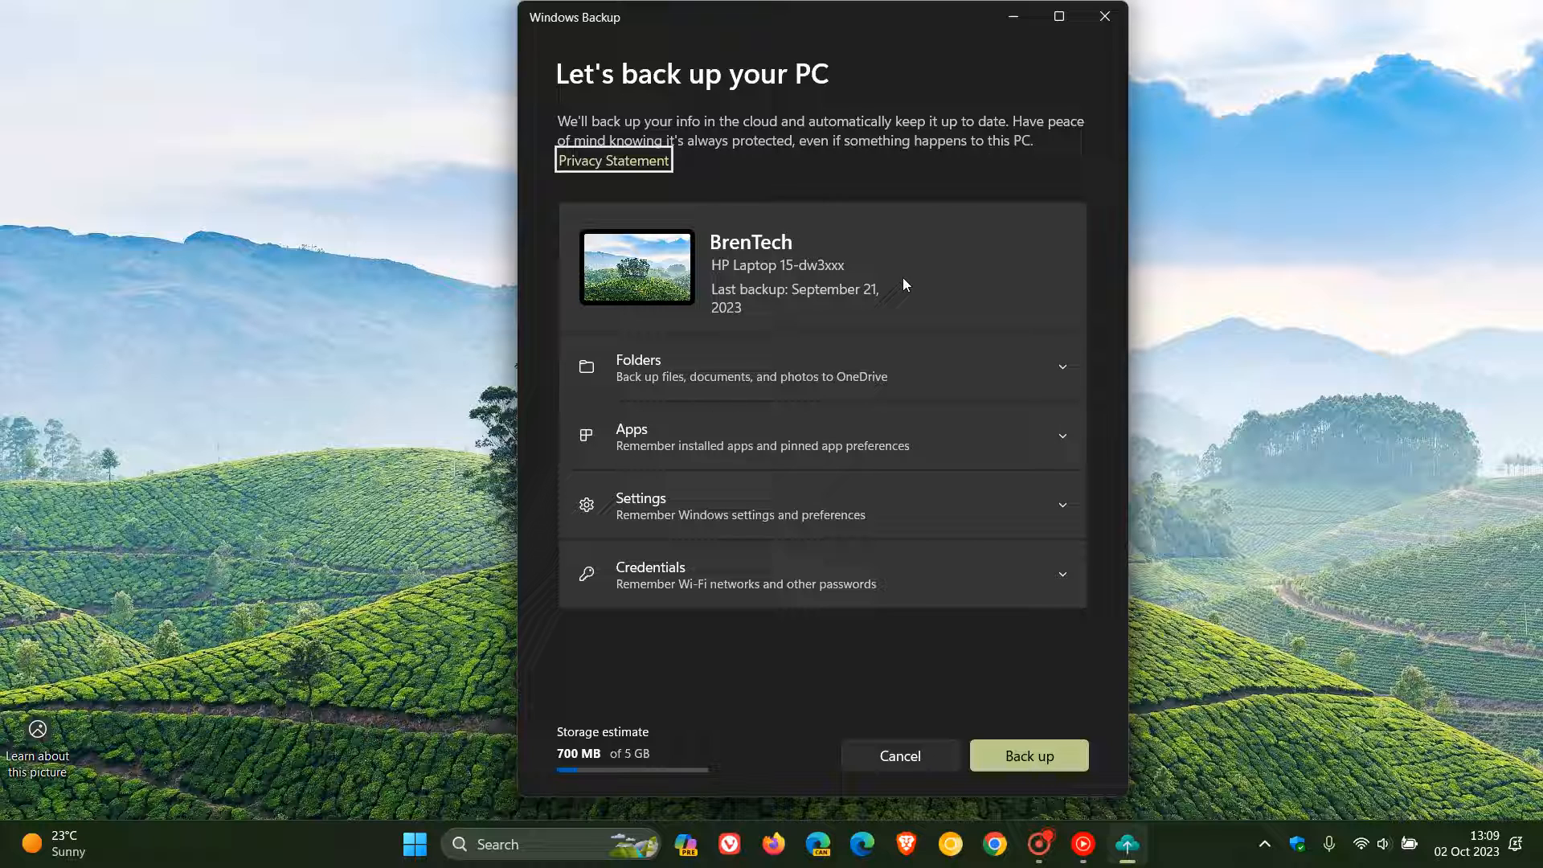
pyautogui.moveTo(893, 285)
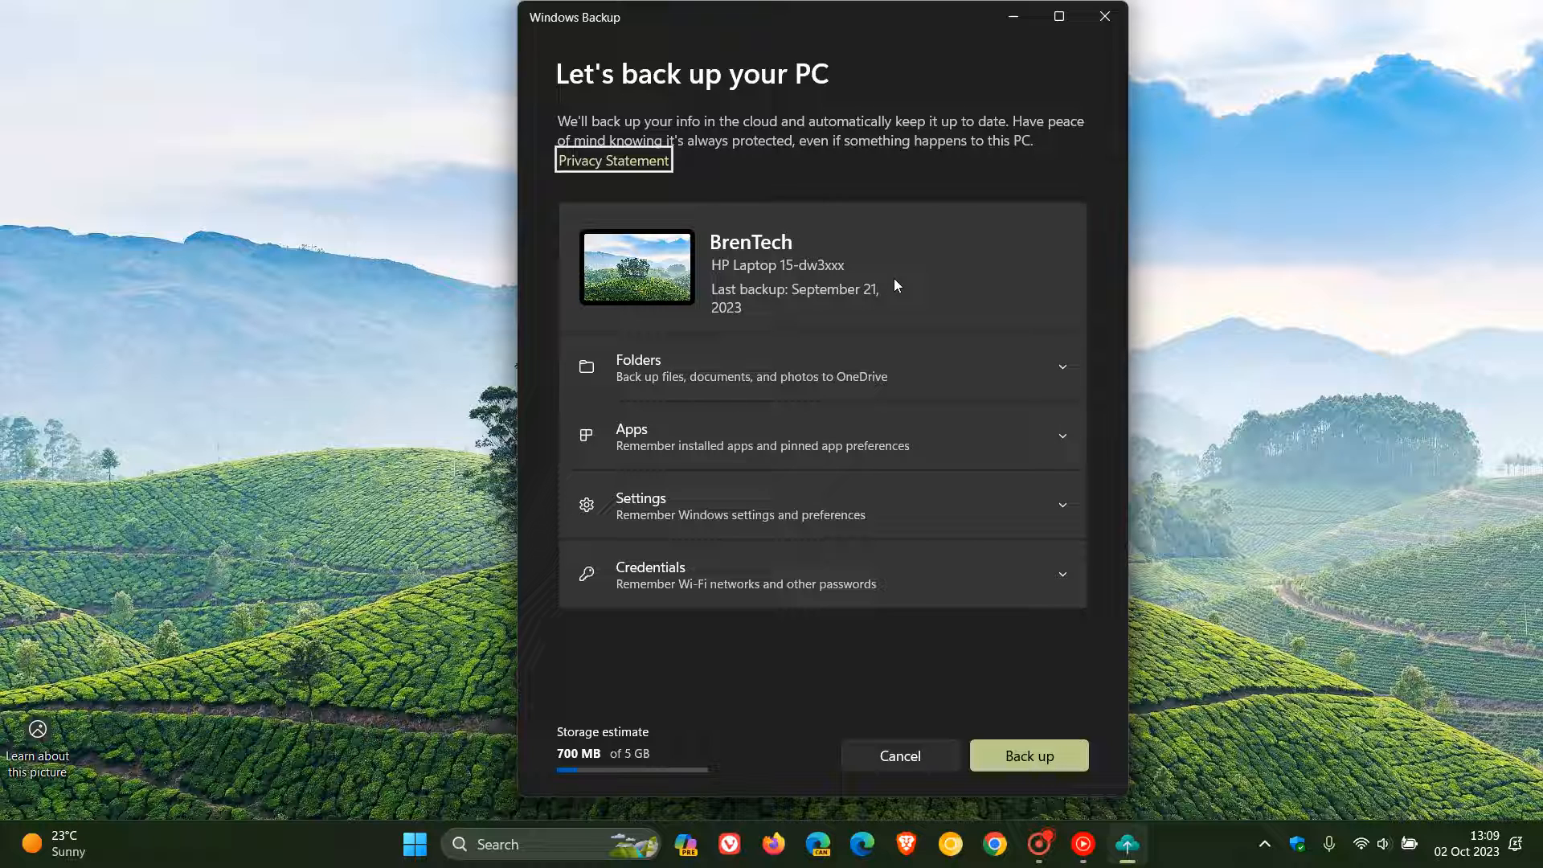
pyautogui.moveTo(976, 53)
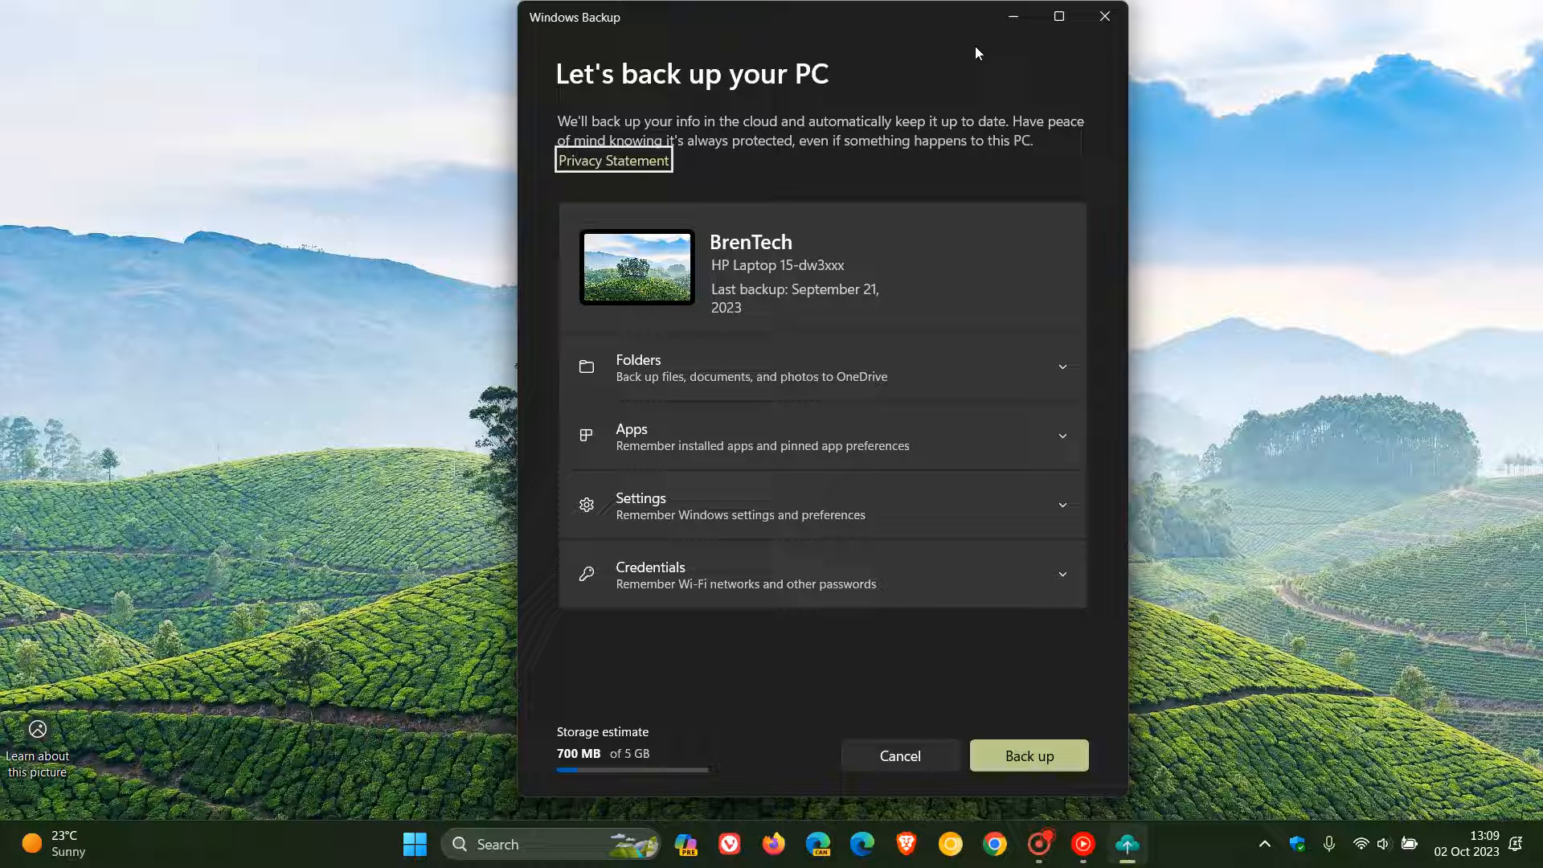
pyautogui.moveTo(993, 96)
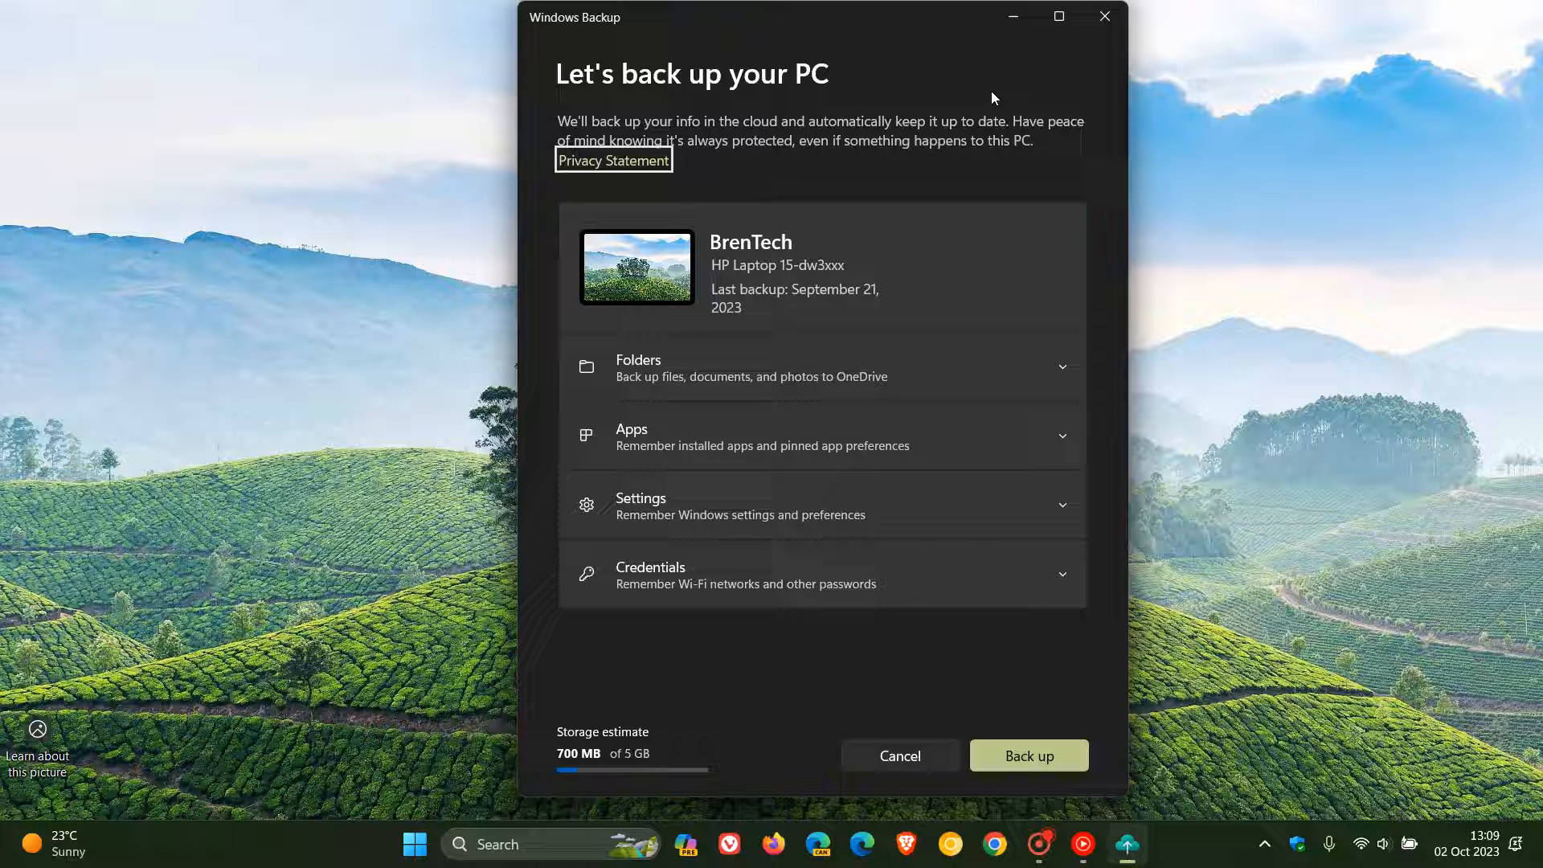
pyautogui.moveTo(1030, 93)
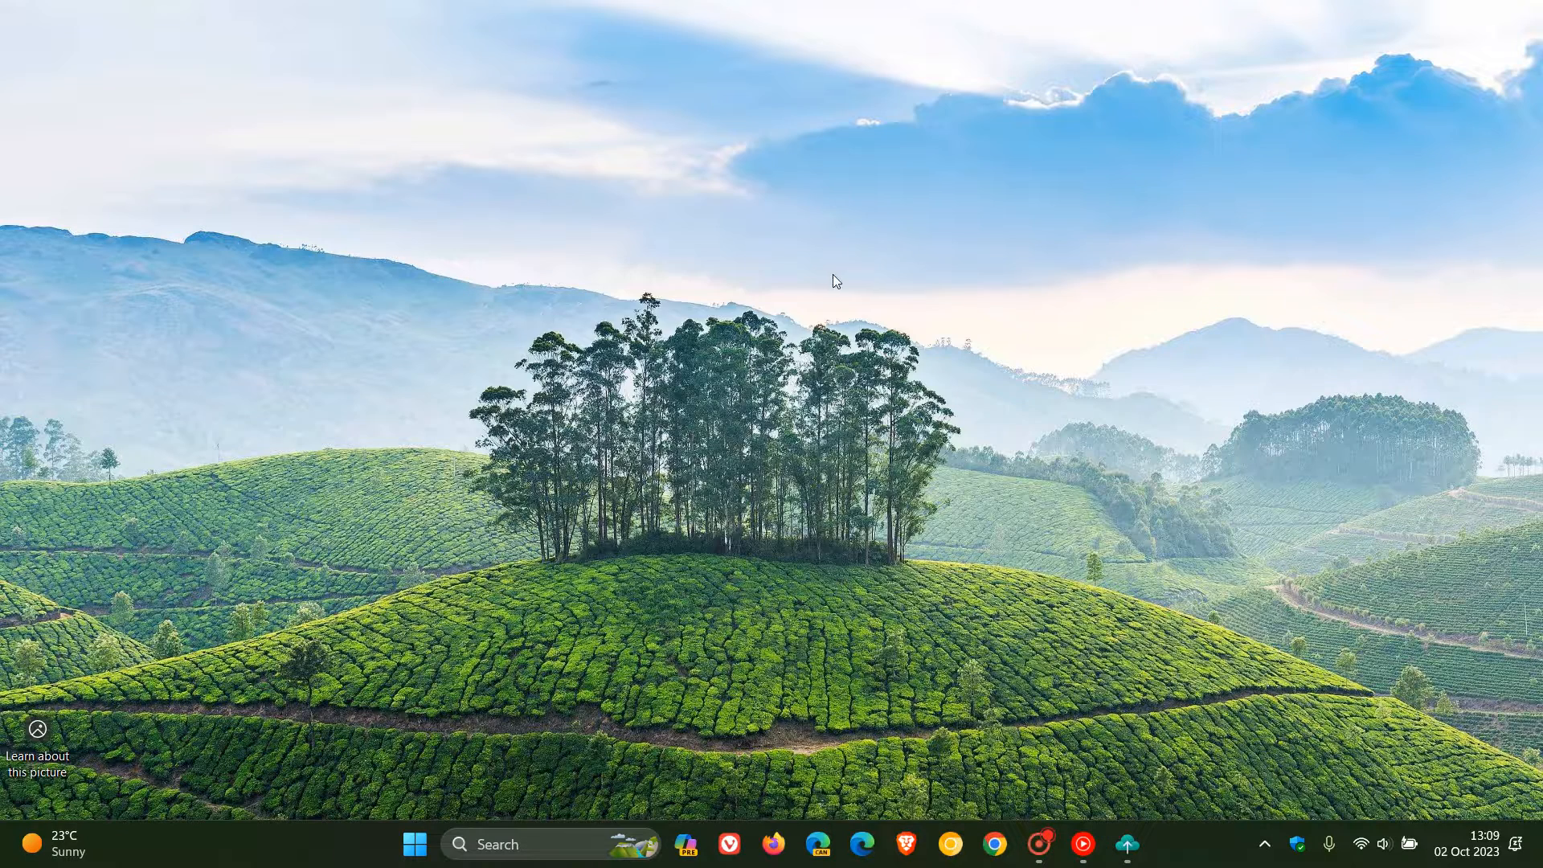
pyautogui.click(415, 844)
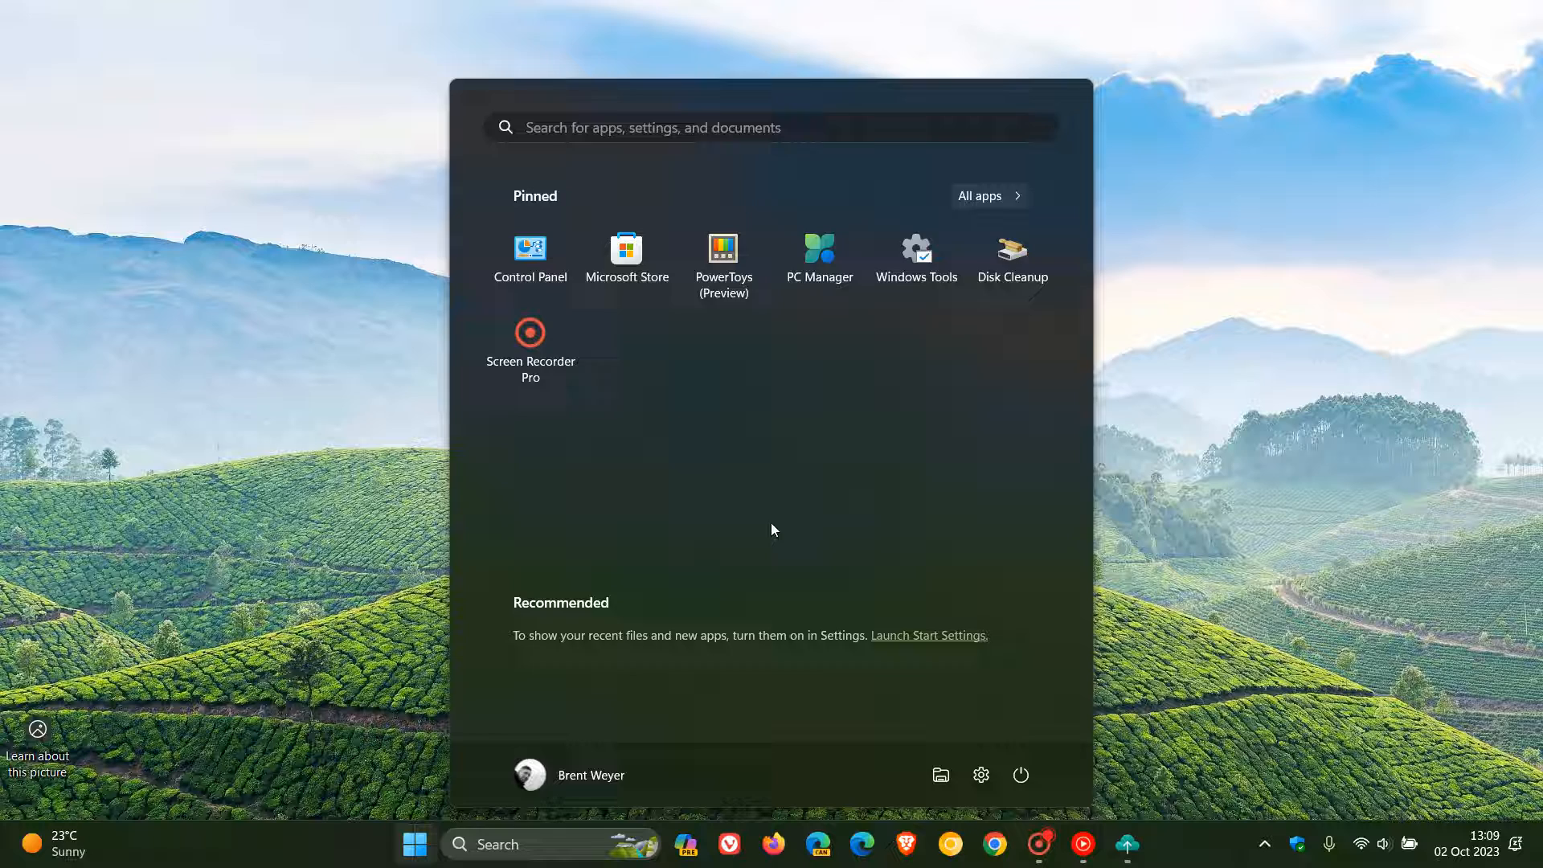
pyautogui.click(987, 196)
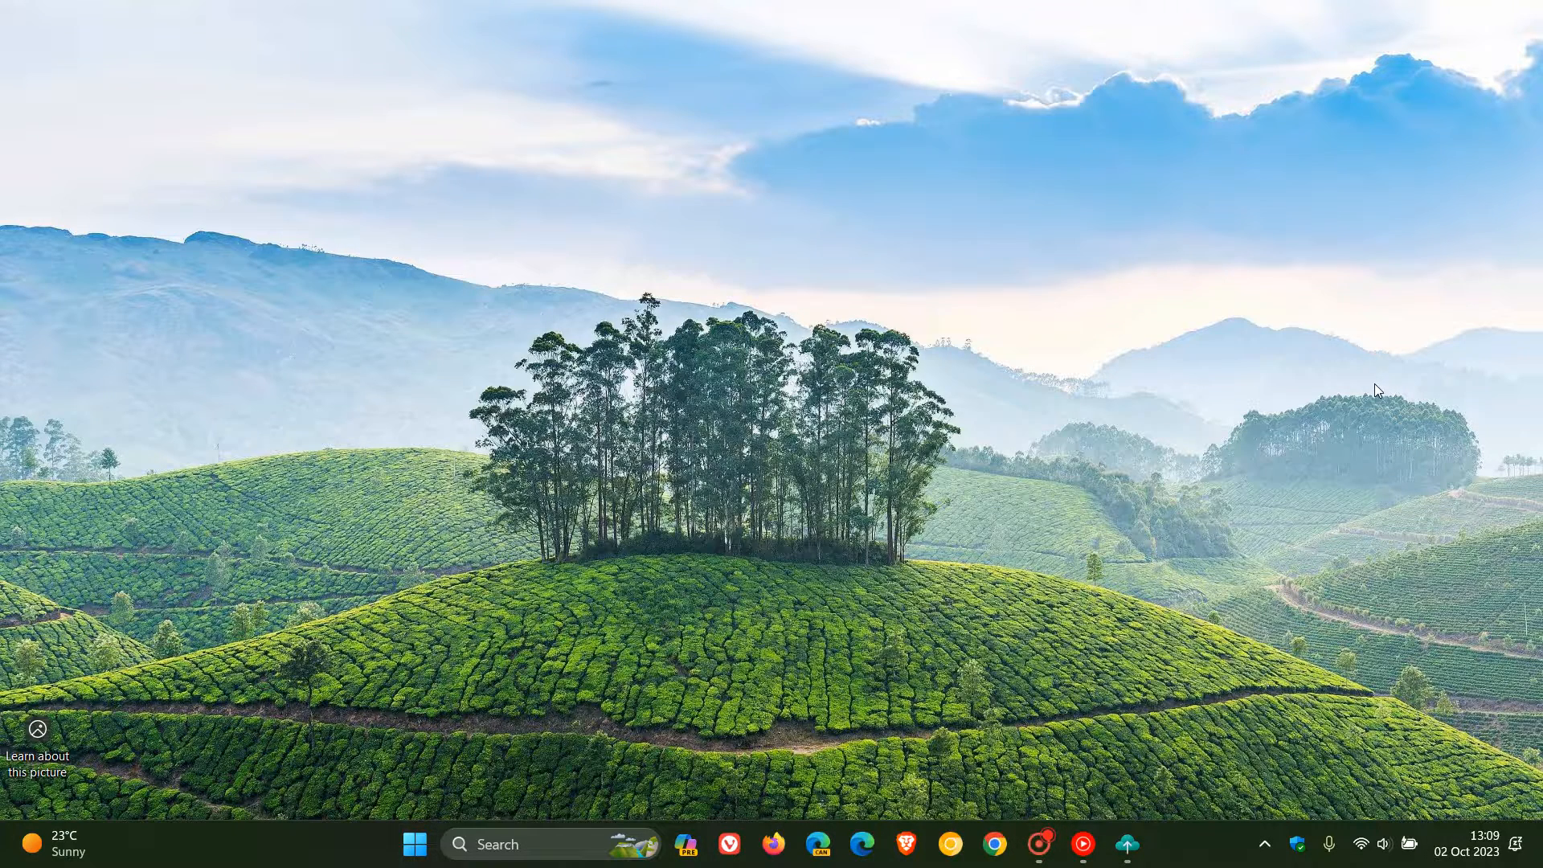
pyautogui.moveTo(1128, 341)
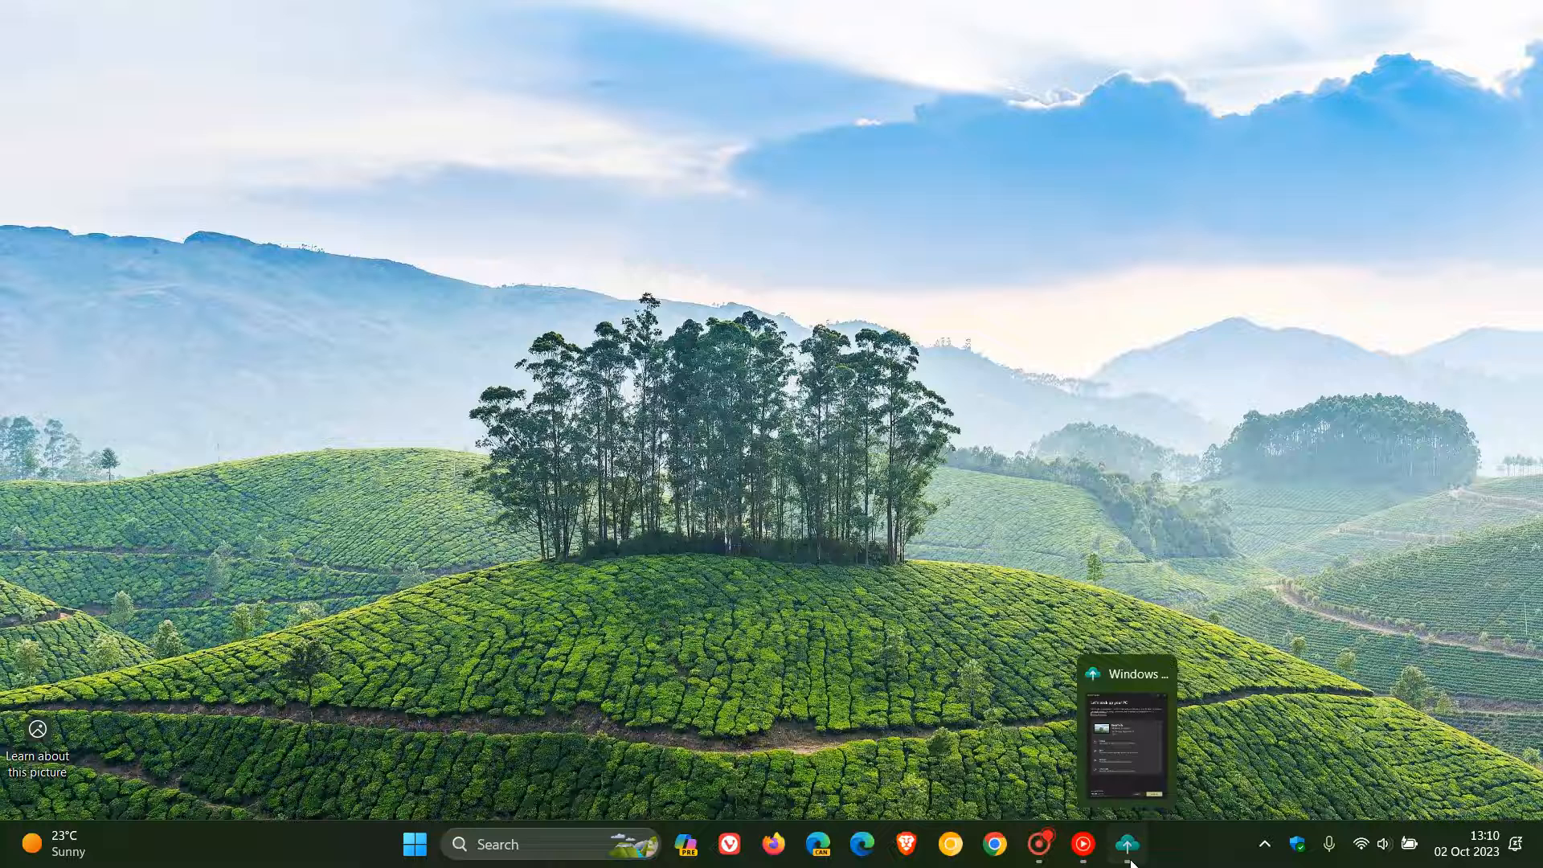
# Step: Restore the minimized Windows Backup window from its taskbar icon
pyautogui.click(1126, 845)
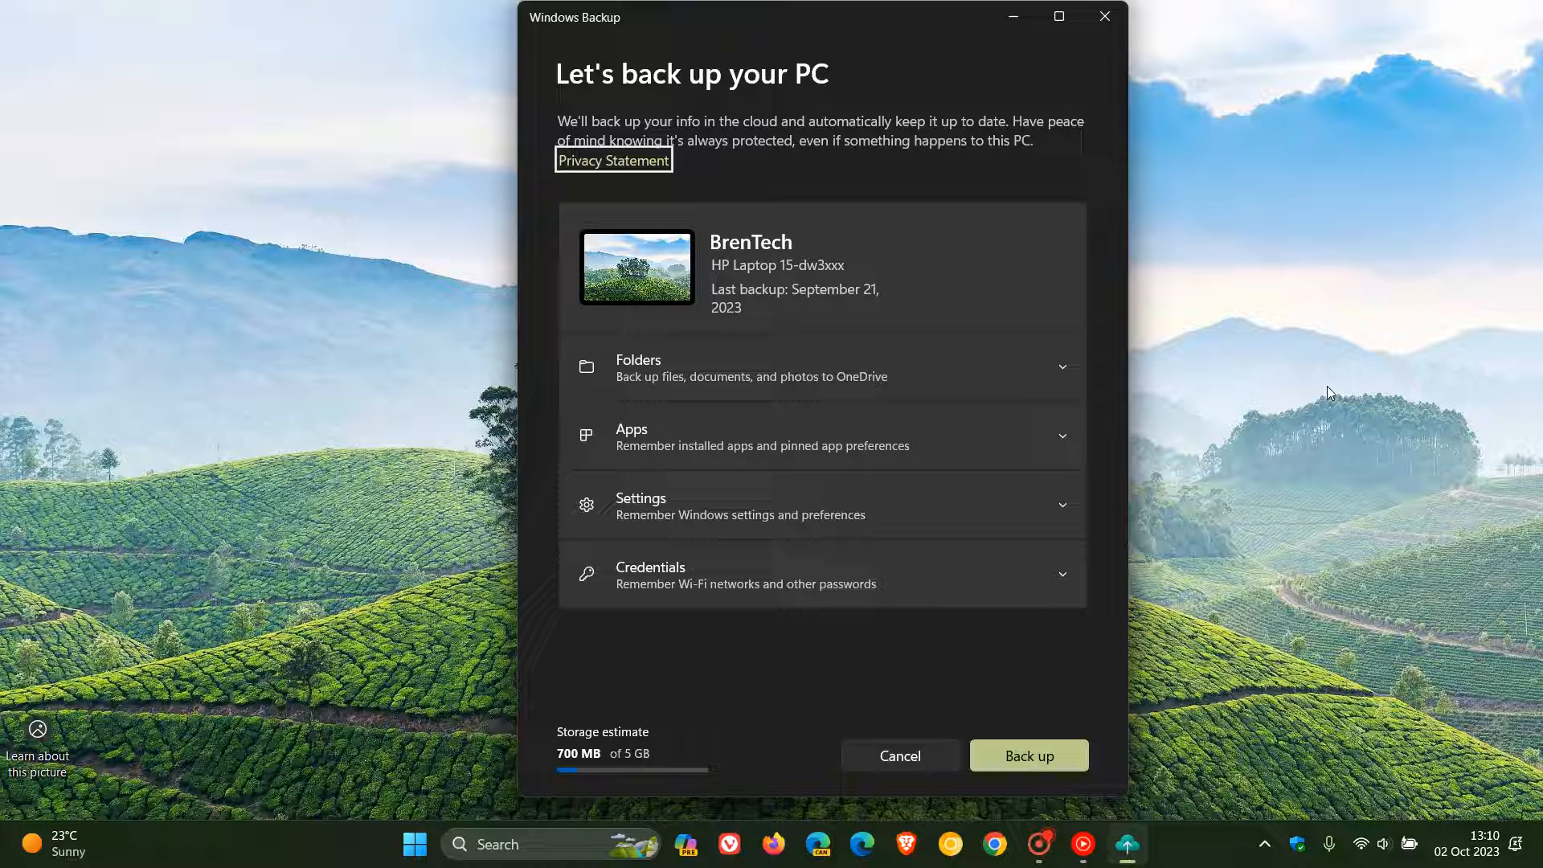
pyautogui.moveTo(1318, 334)
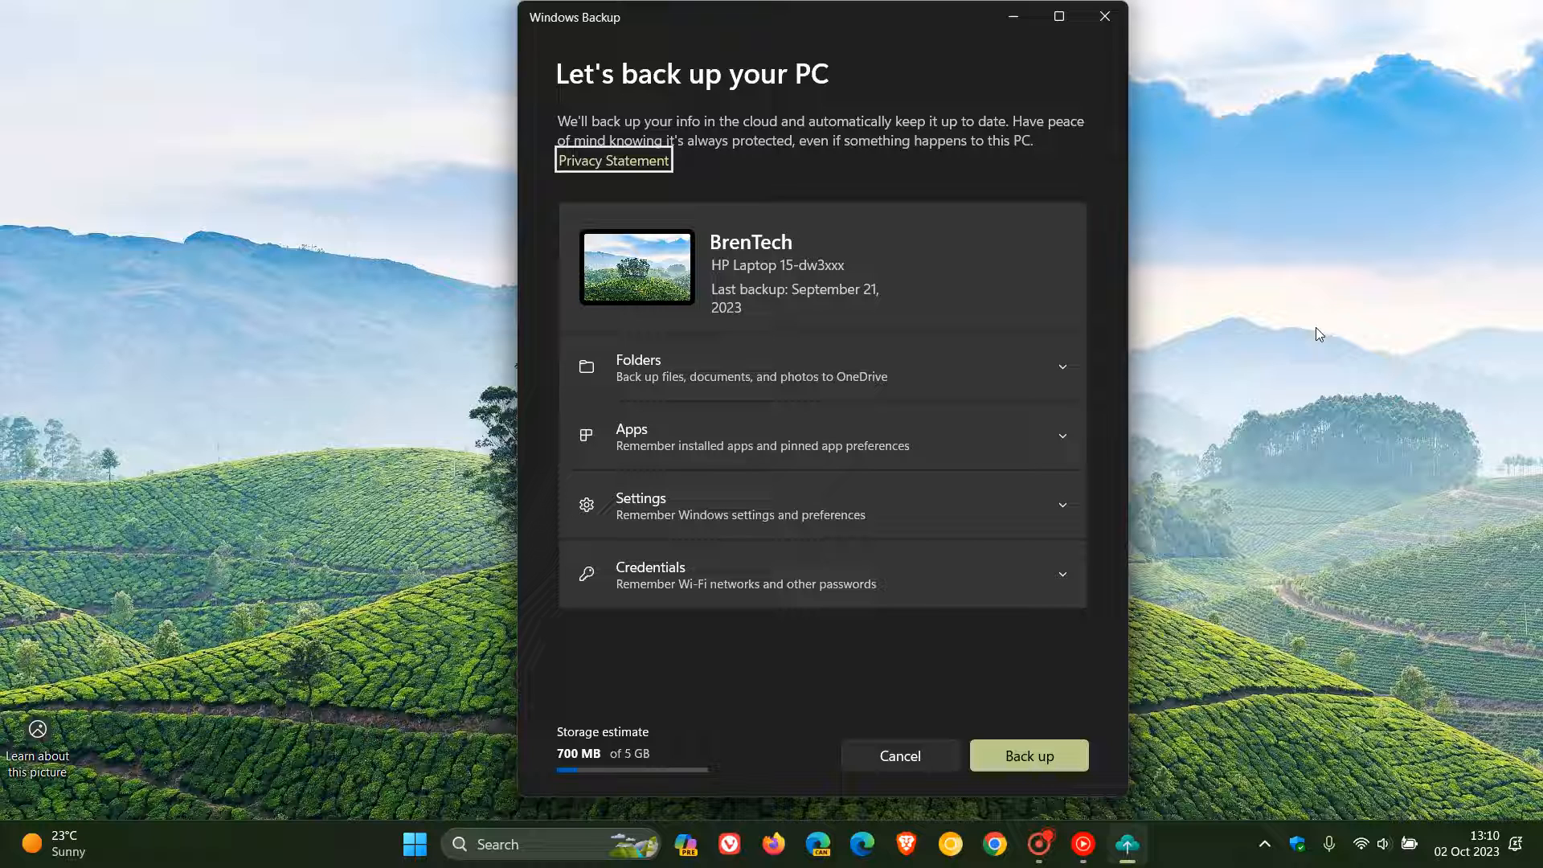
pyautogui.moveTo(907, 133)
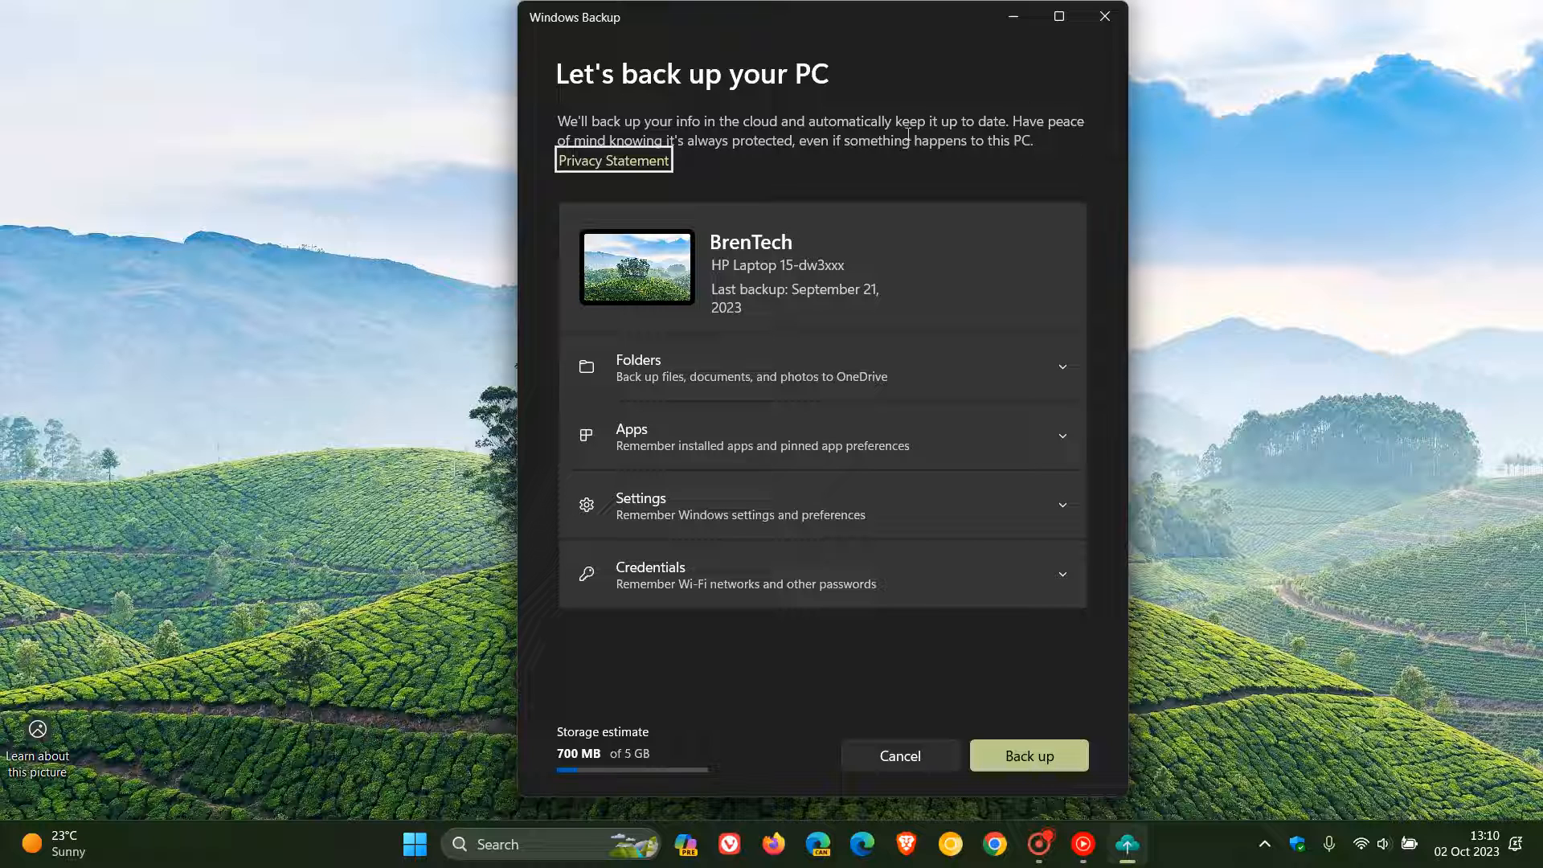
pyautogui.moveTo(969, 110)
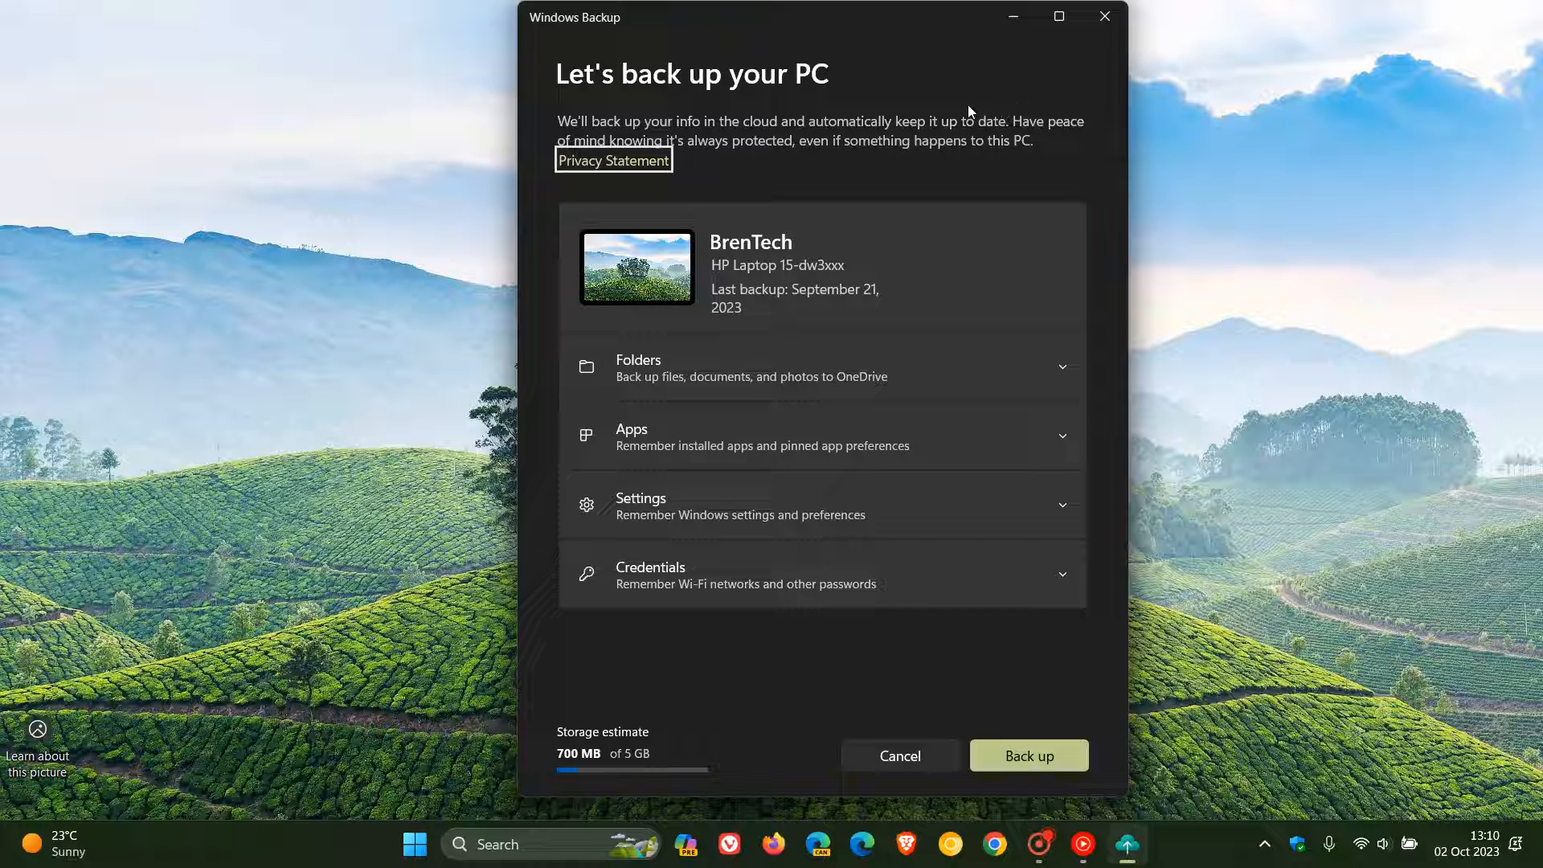
pyautogui.moveTo(1012, 17)
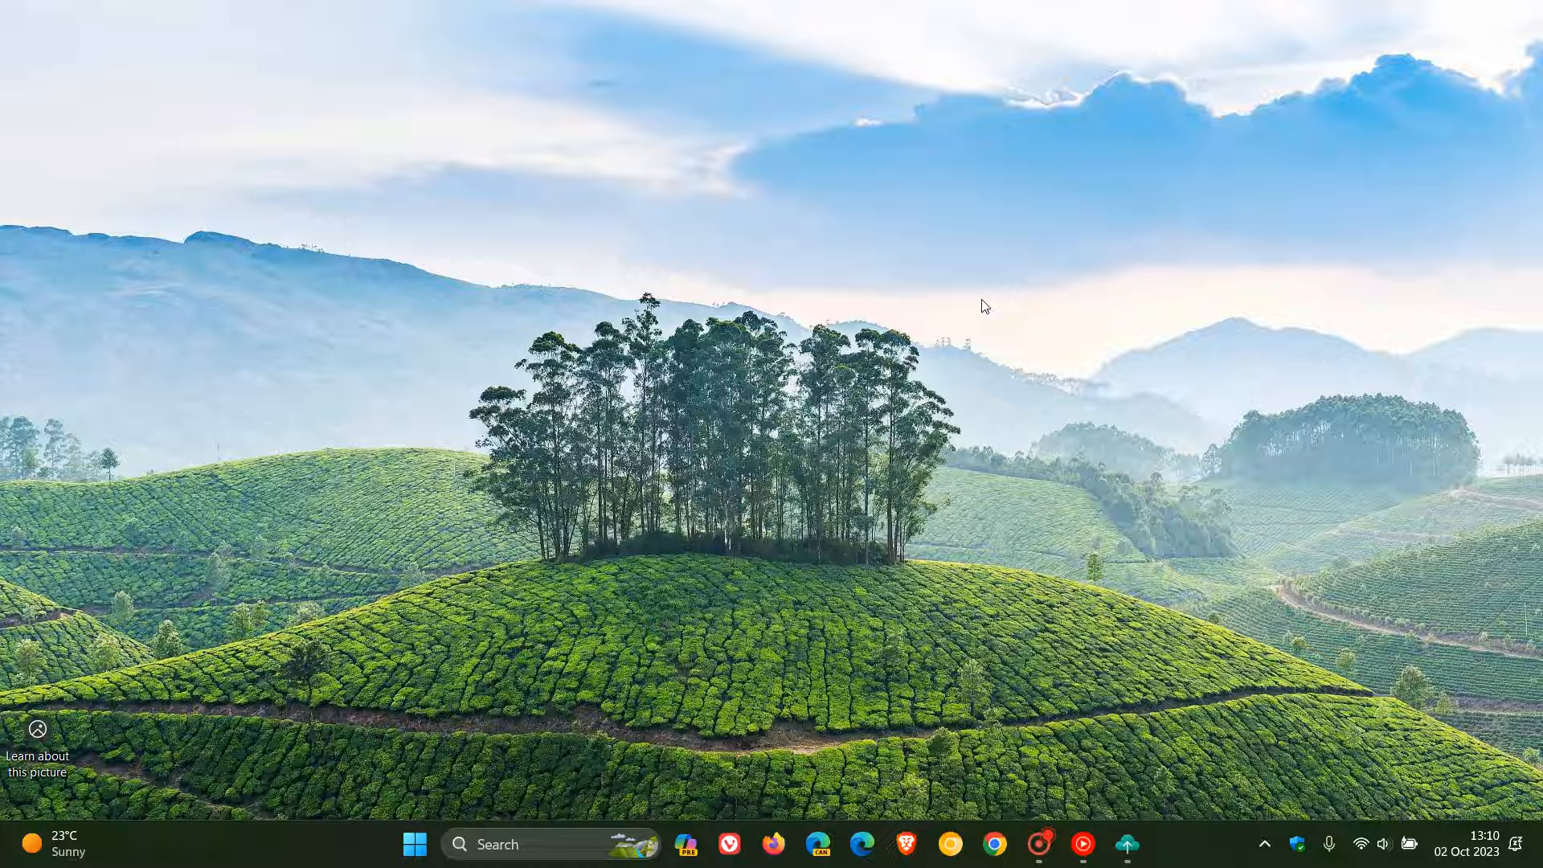
pyautogui.moveTo(915, 236)
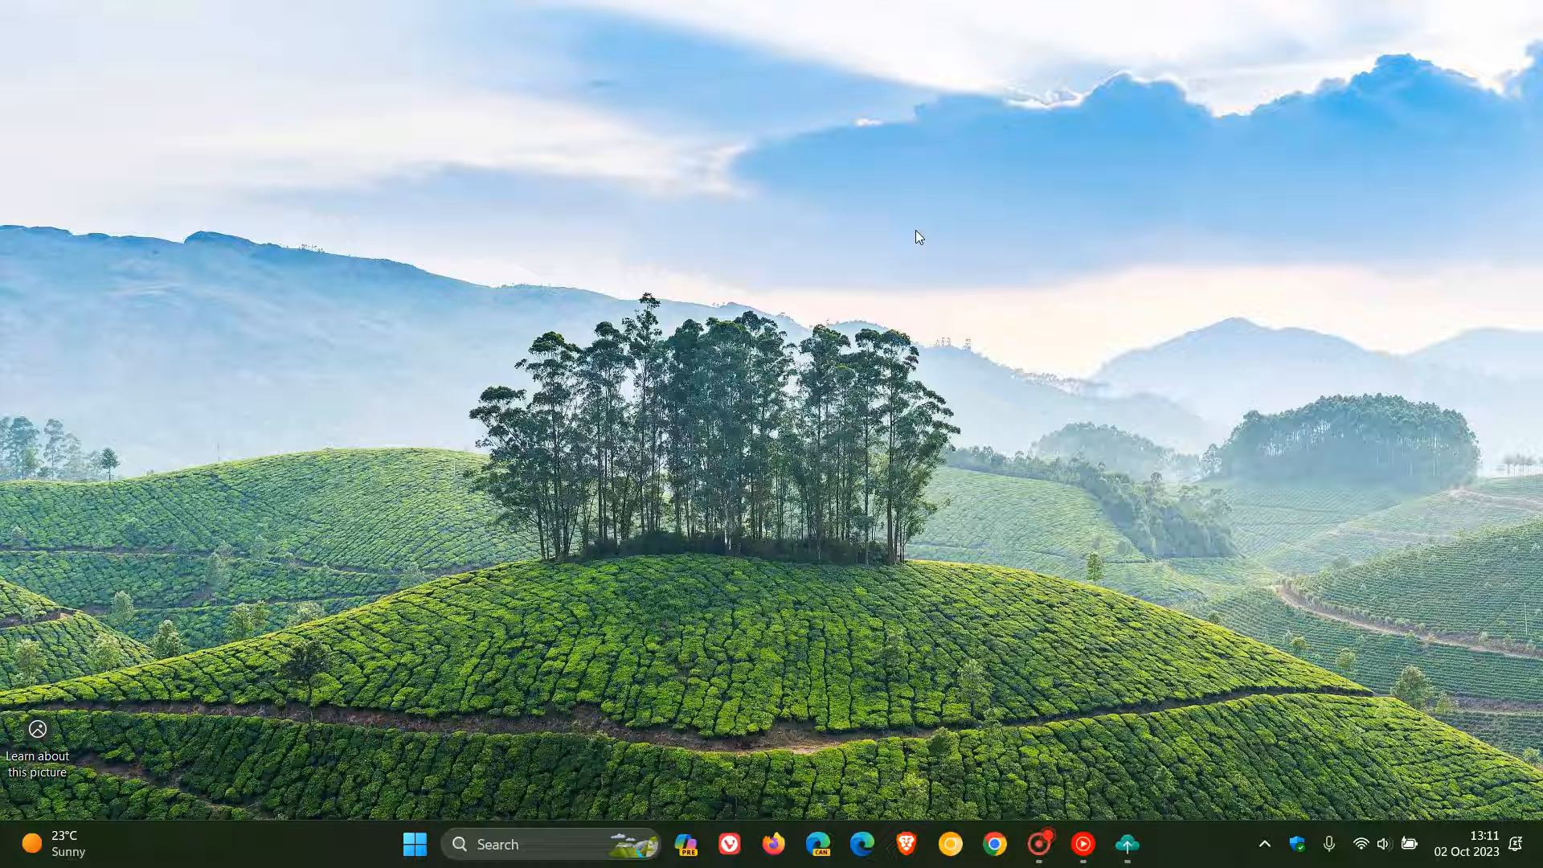